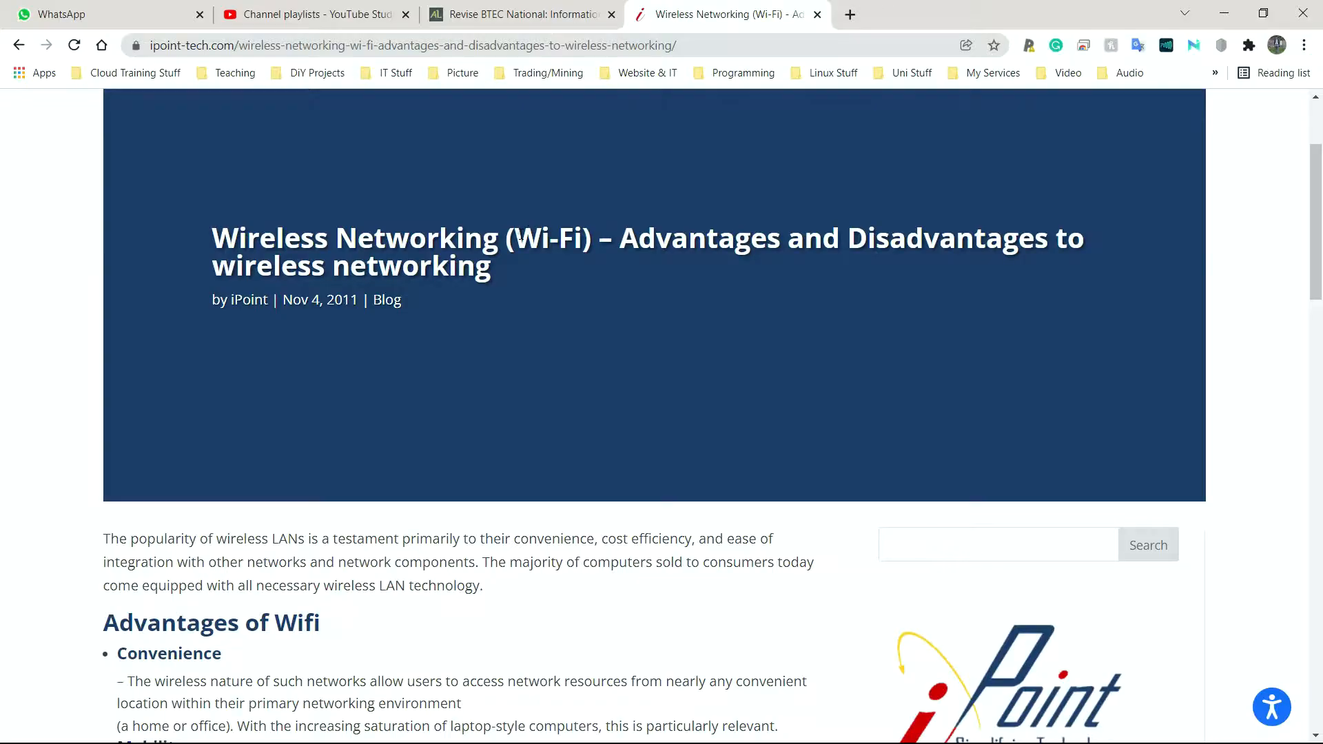
Step: Reach the Advantages of Wifi list and highlight the Deployment heading
scroll("down", 3)
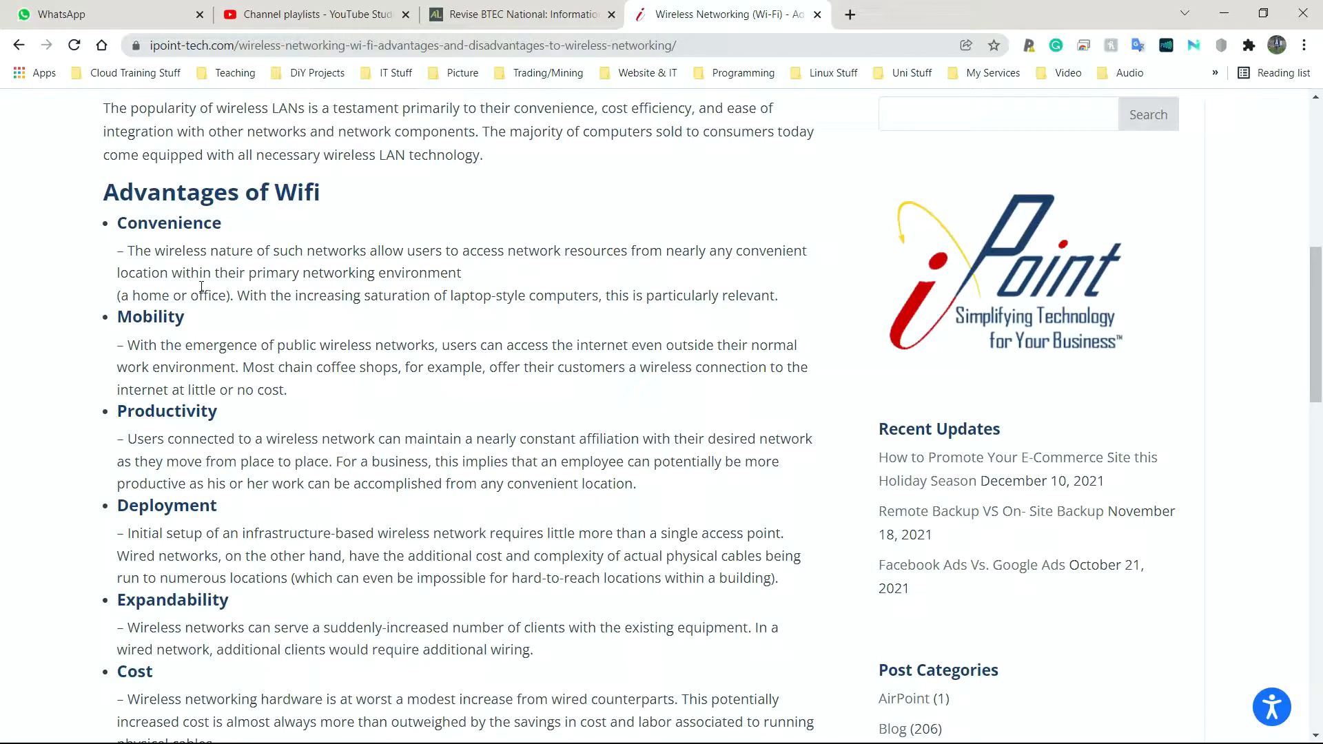
mouse_move(167, 304)
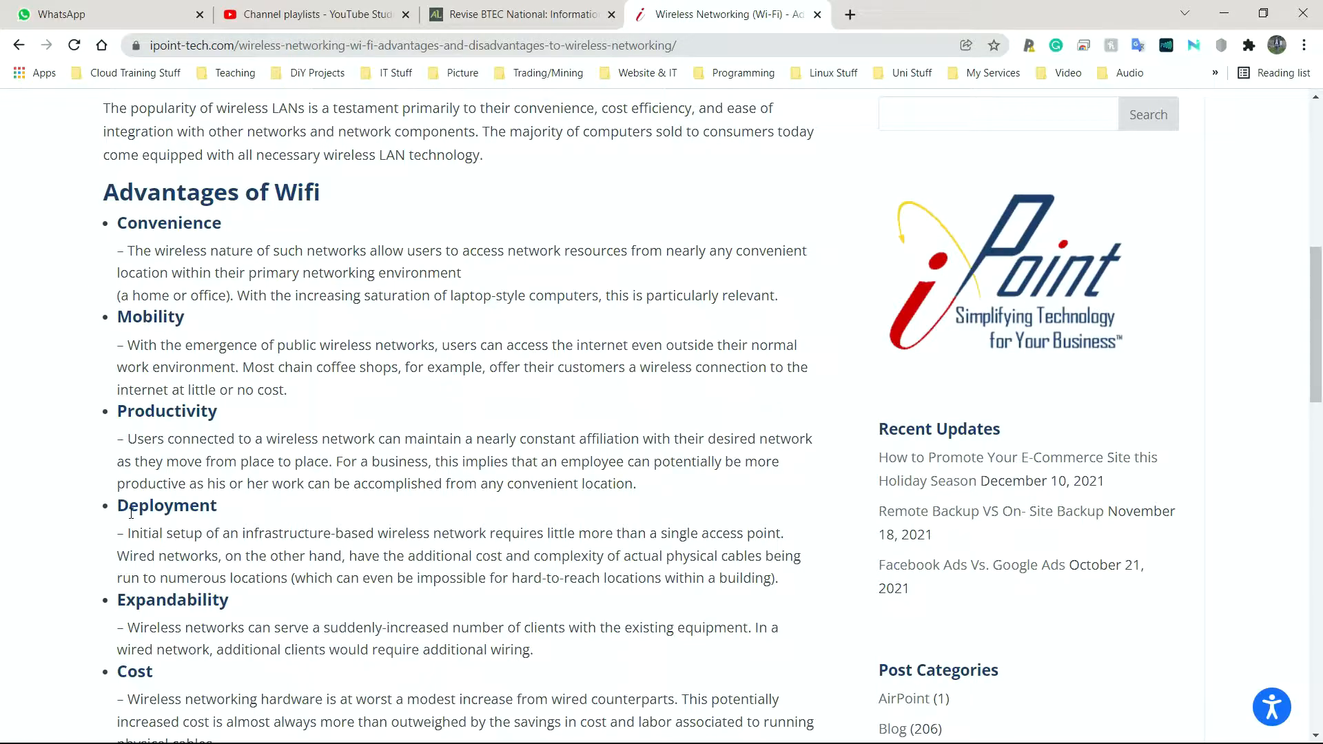
double_click(167, 506)
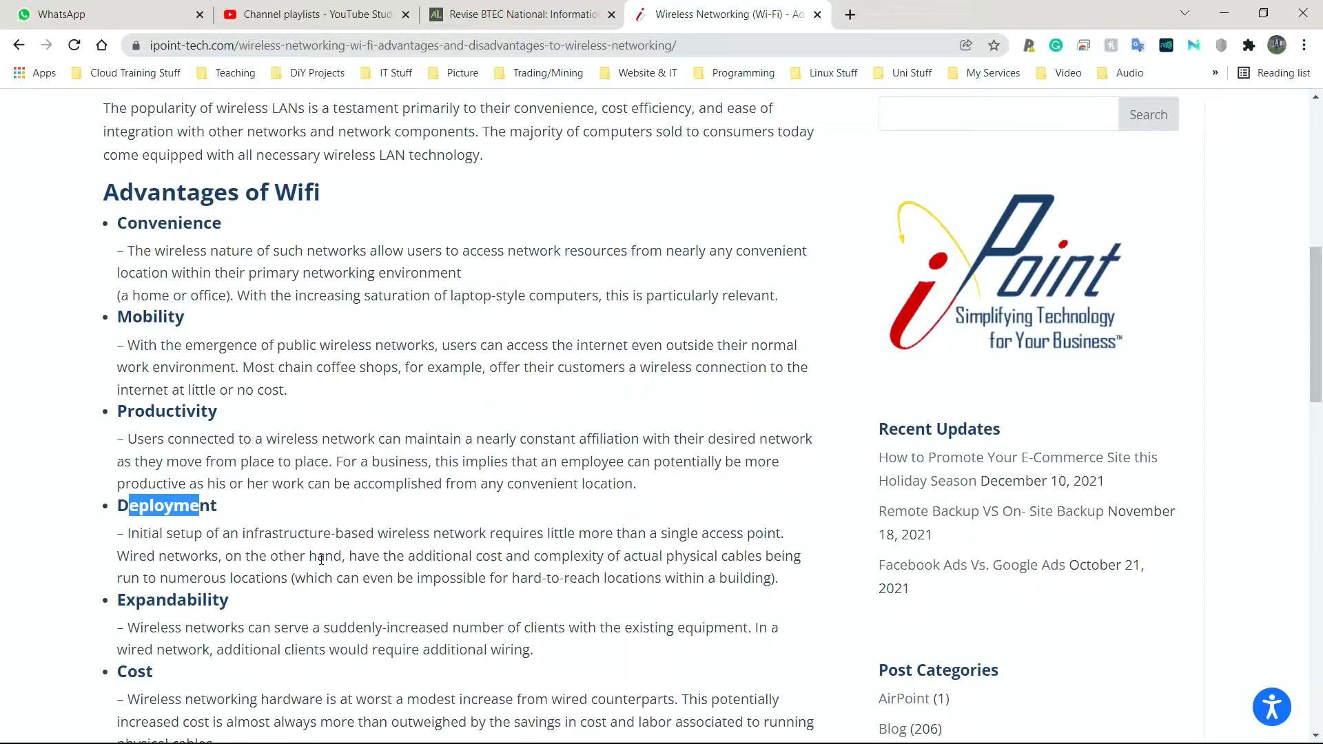
Step: Continue past Expandability and Cost to the start of the Disadvantages of Wifi section
scroll("down", 3)
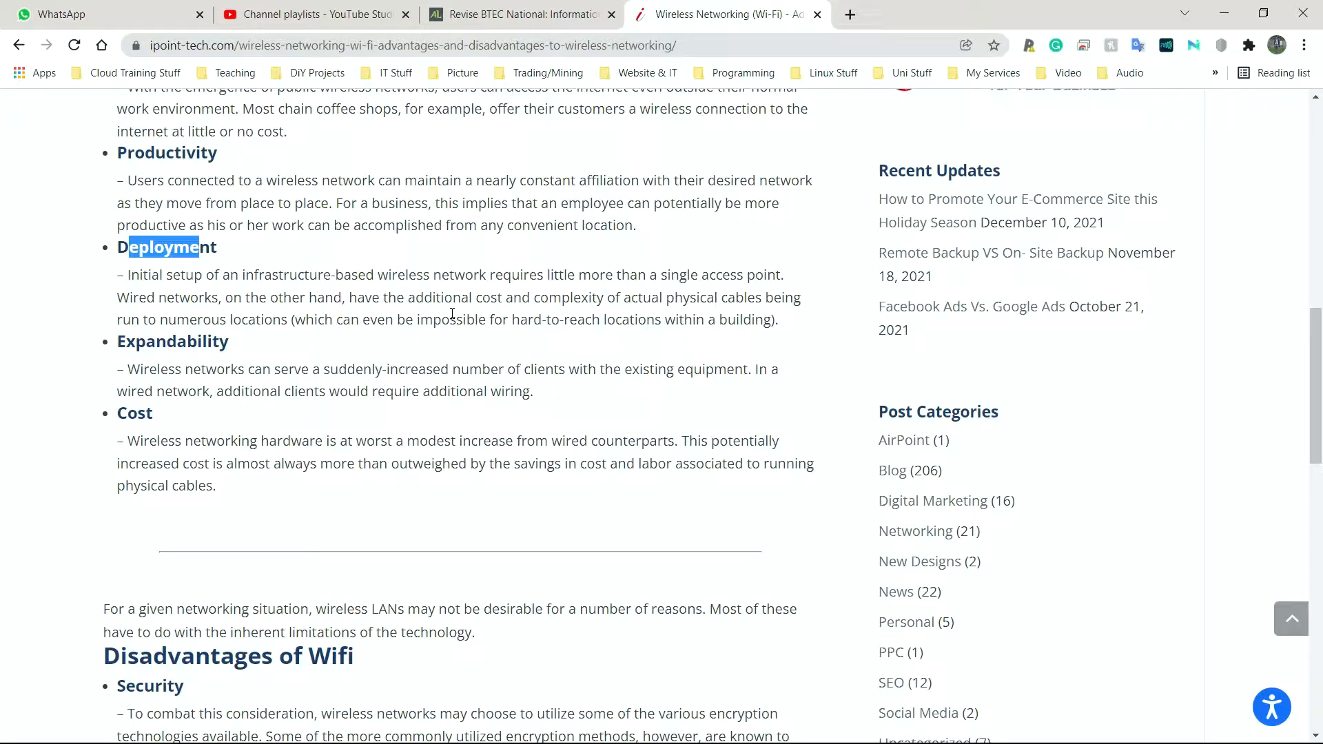
mouse_move(230, 384)
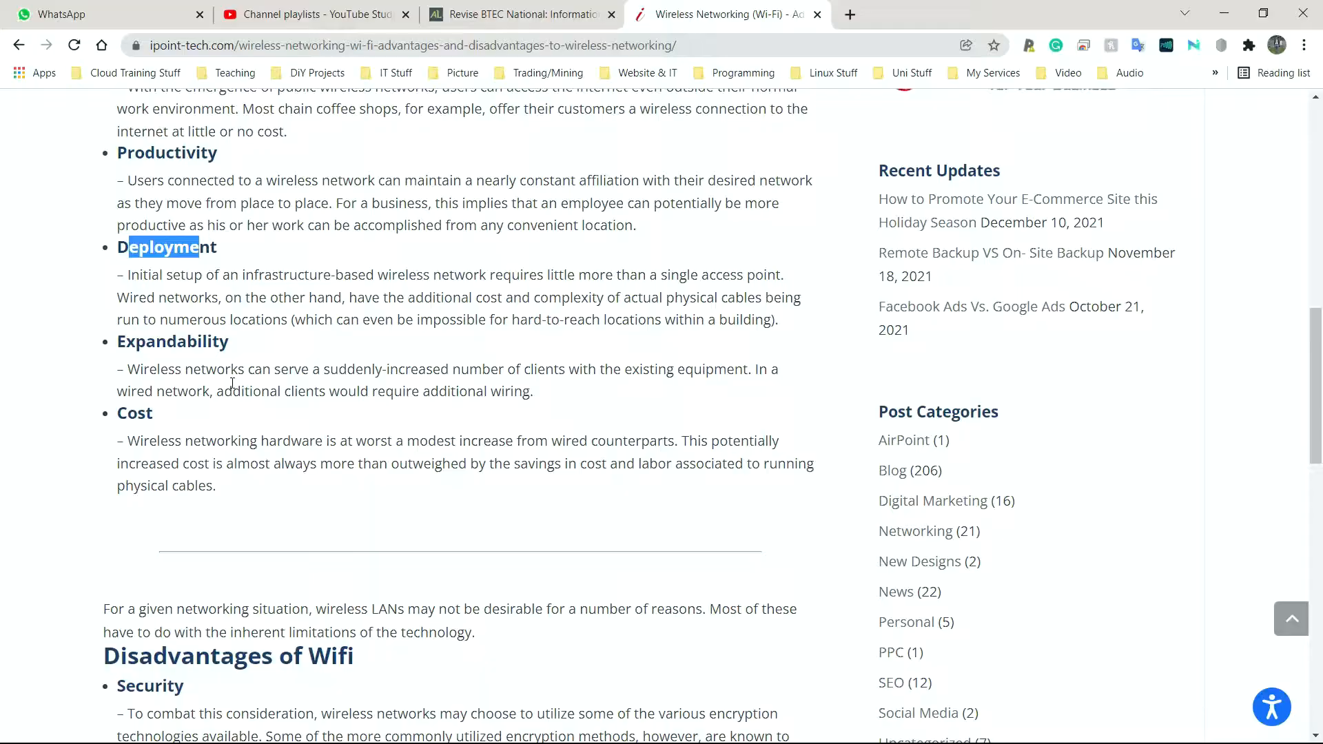
mouse_move(346, 370)
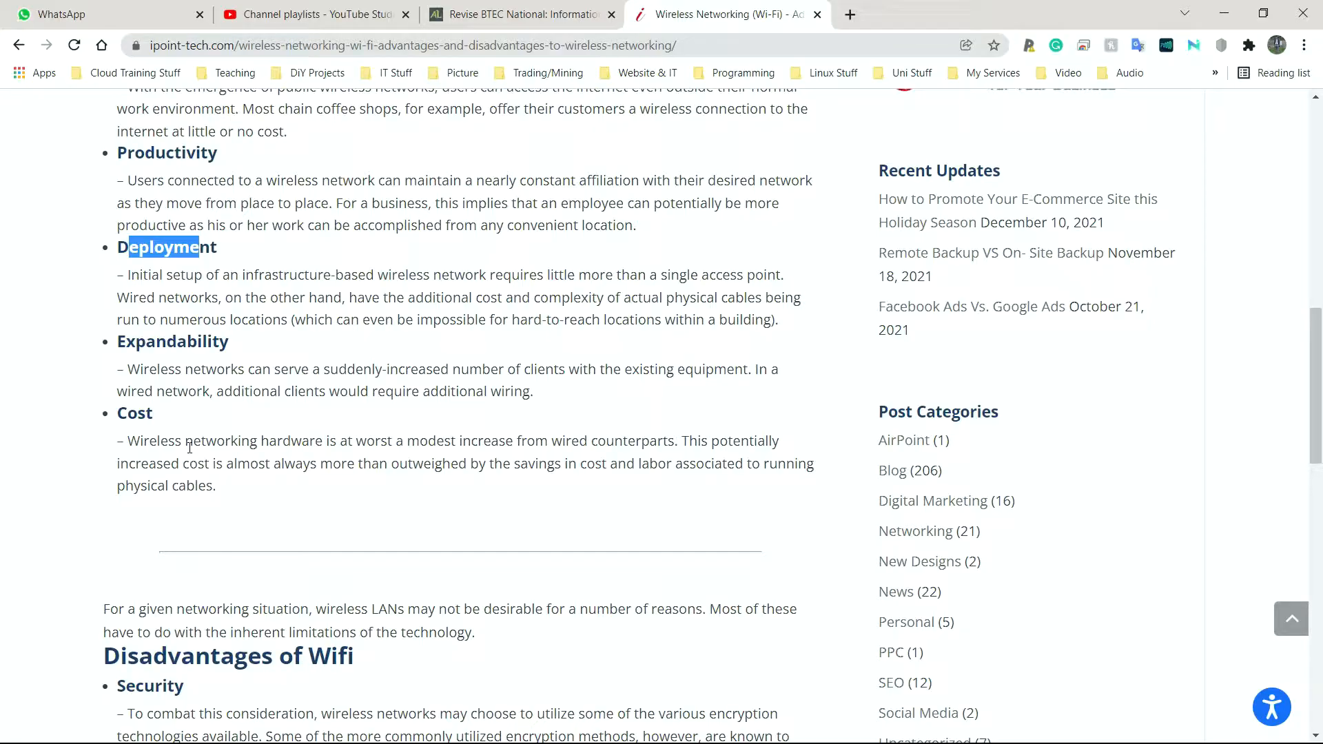
Step: Reach the Disadvantages of Wifi list and highlight the Security heading
scroll("down", 3)
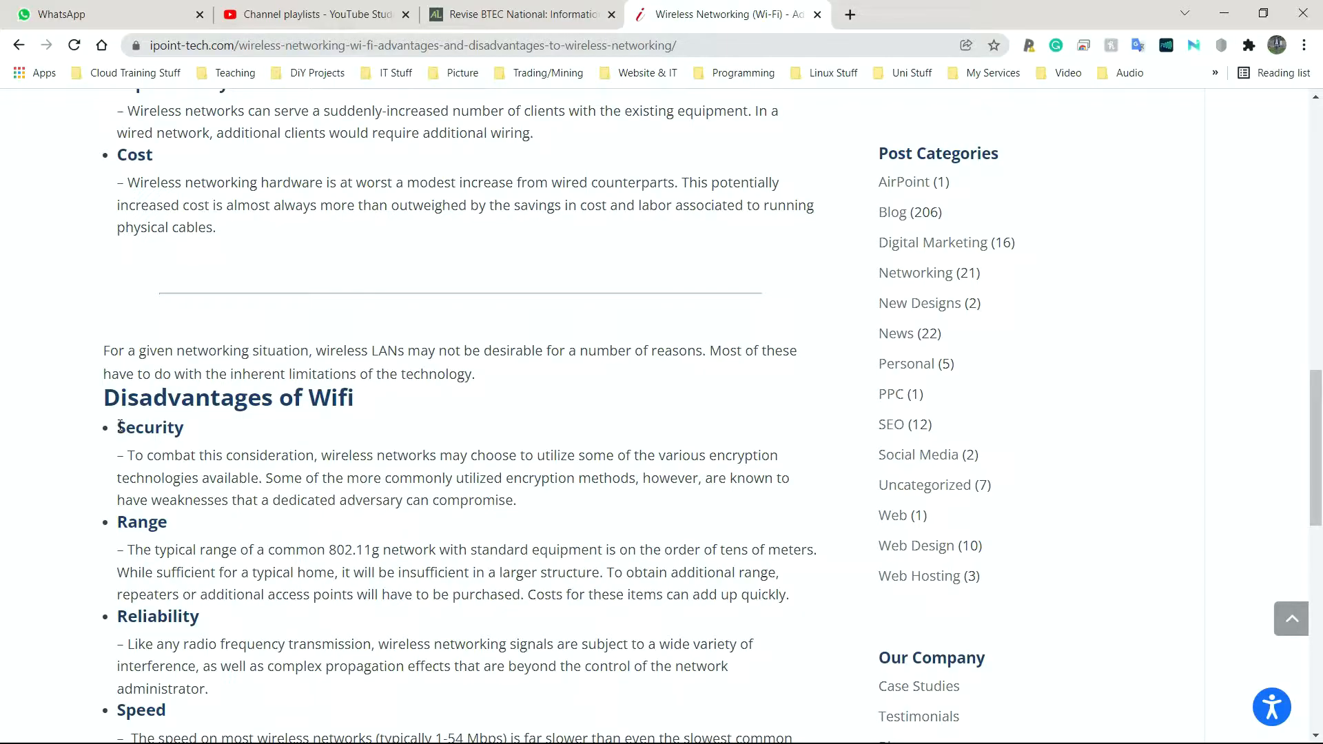
double_click(150, 427)
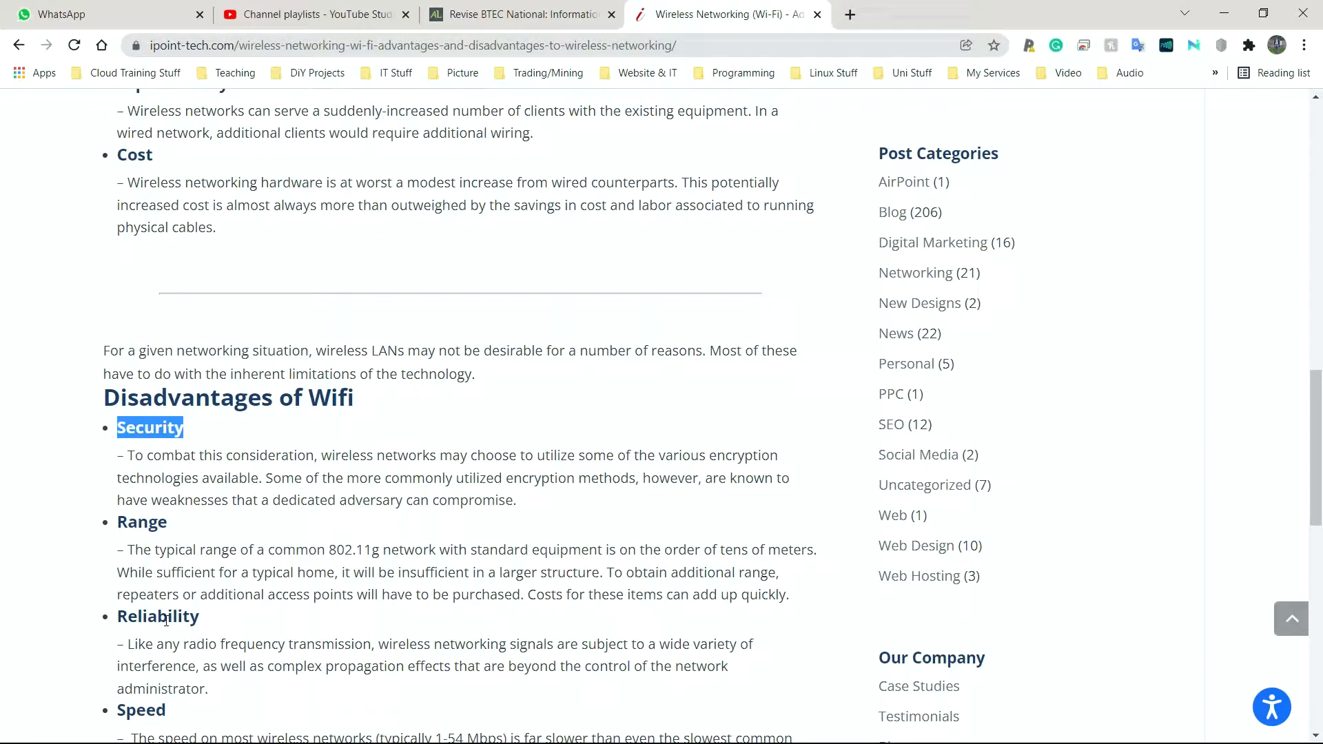
scroll("down", 3)
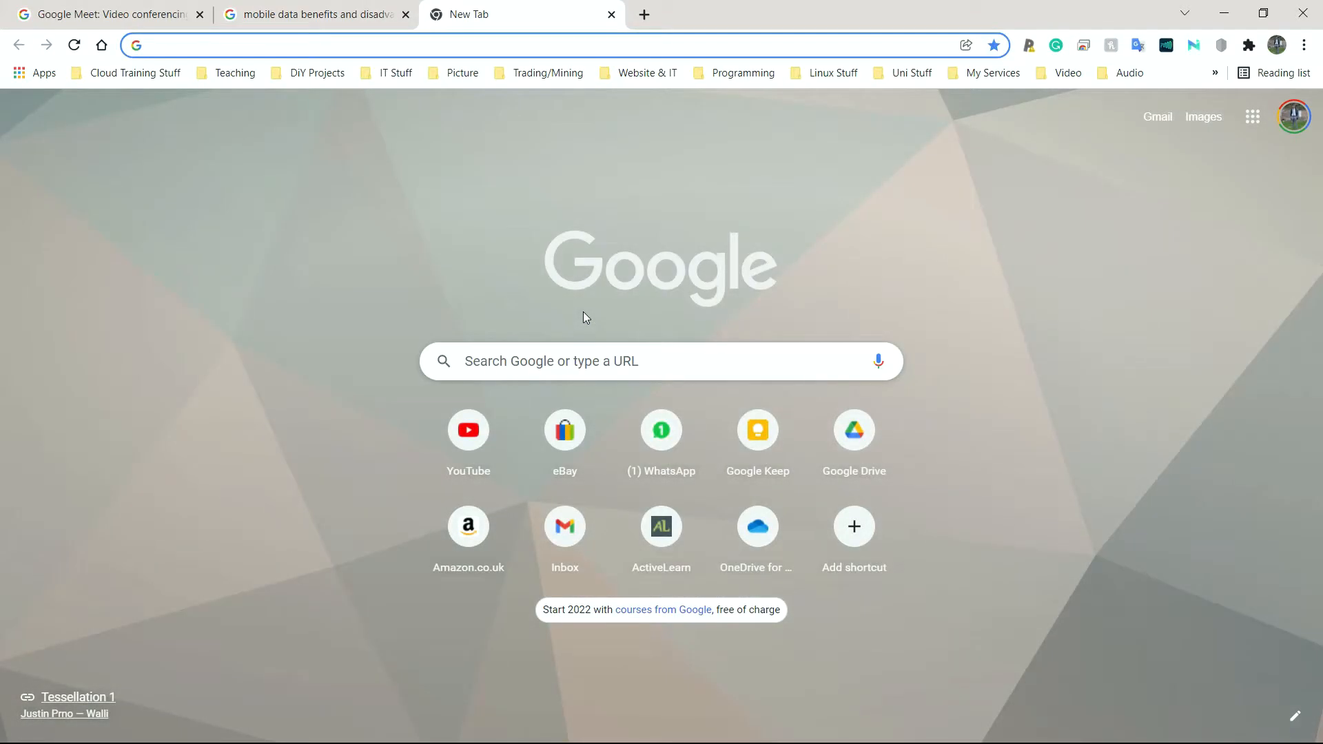
Step: Search 'speed test' and run Google's internet speed test (110.9 Mbps down, 9.61 Mbps up)
type("speed test")
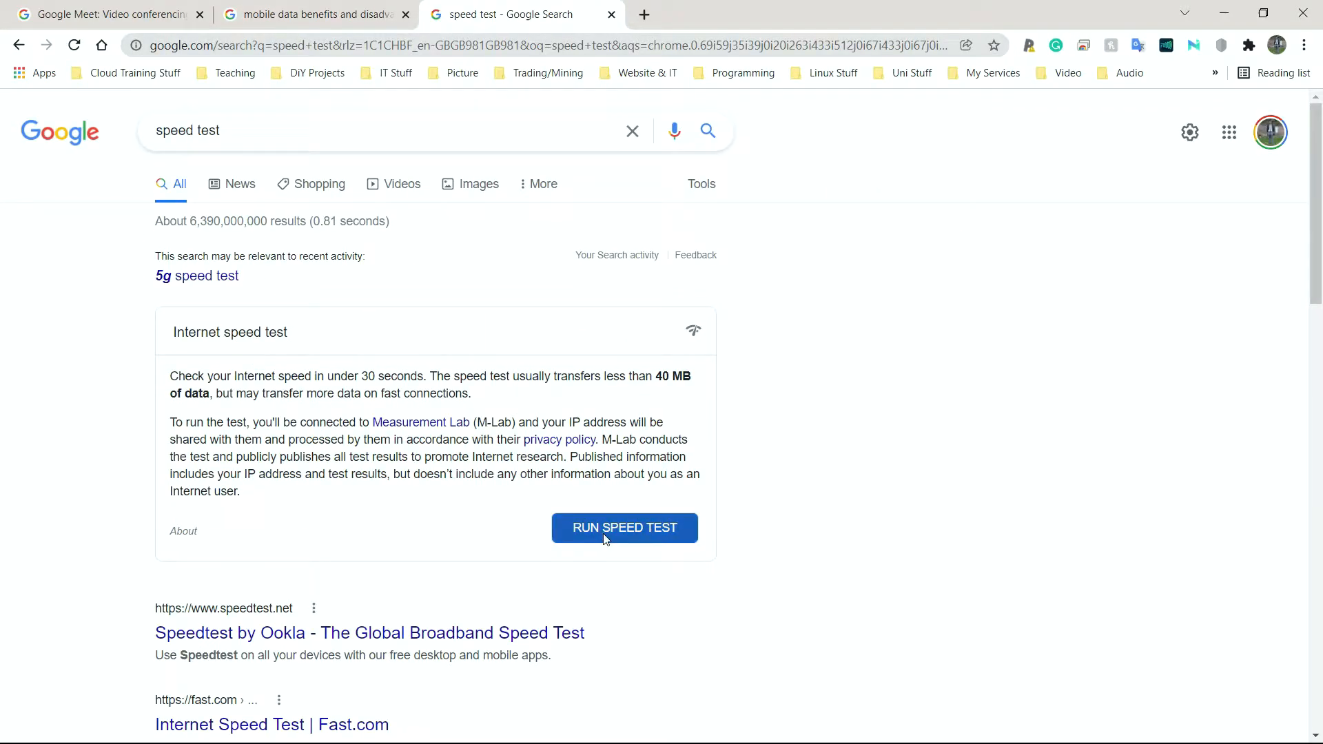
left_click(624, 527)
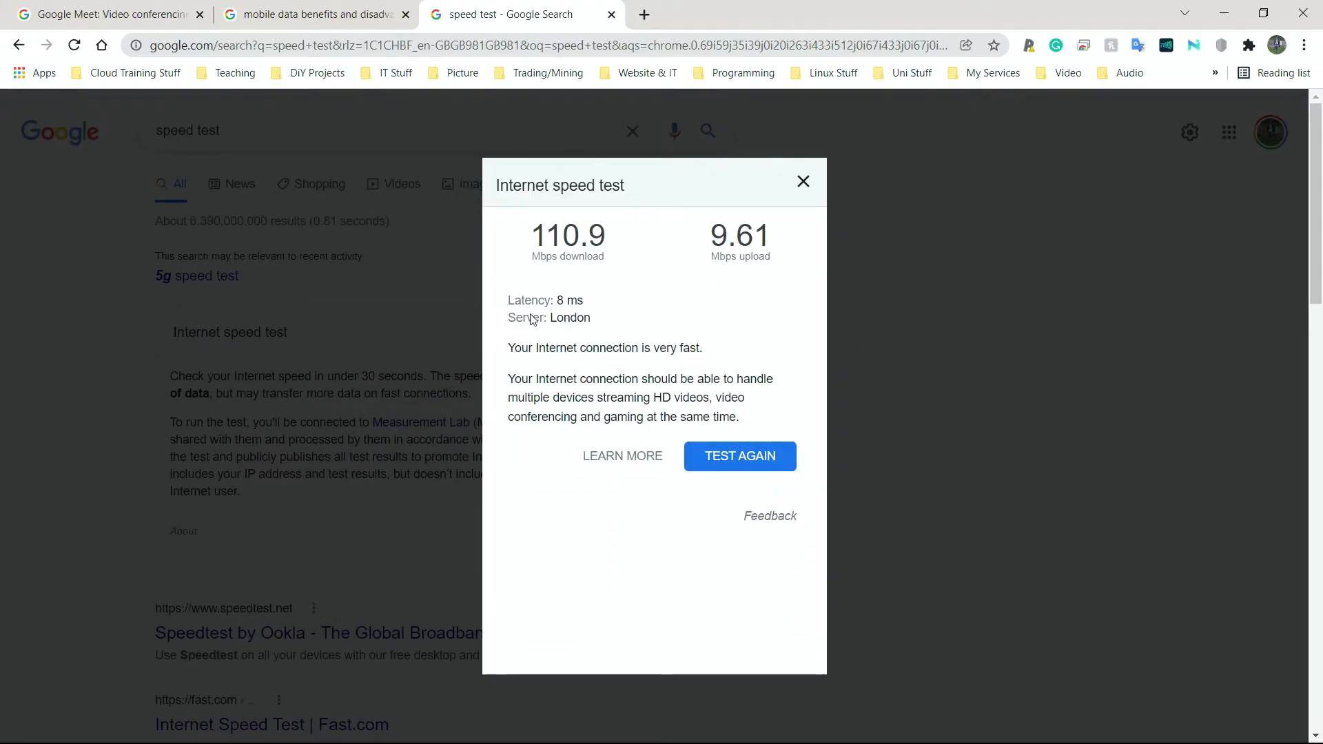
mouse_move(777, 210)
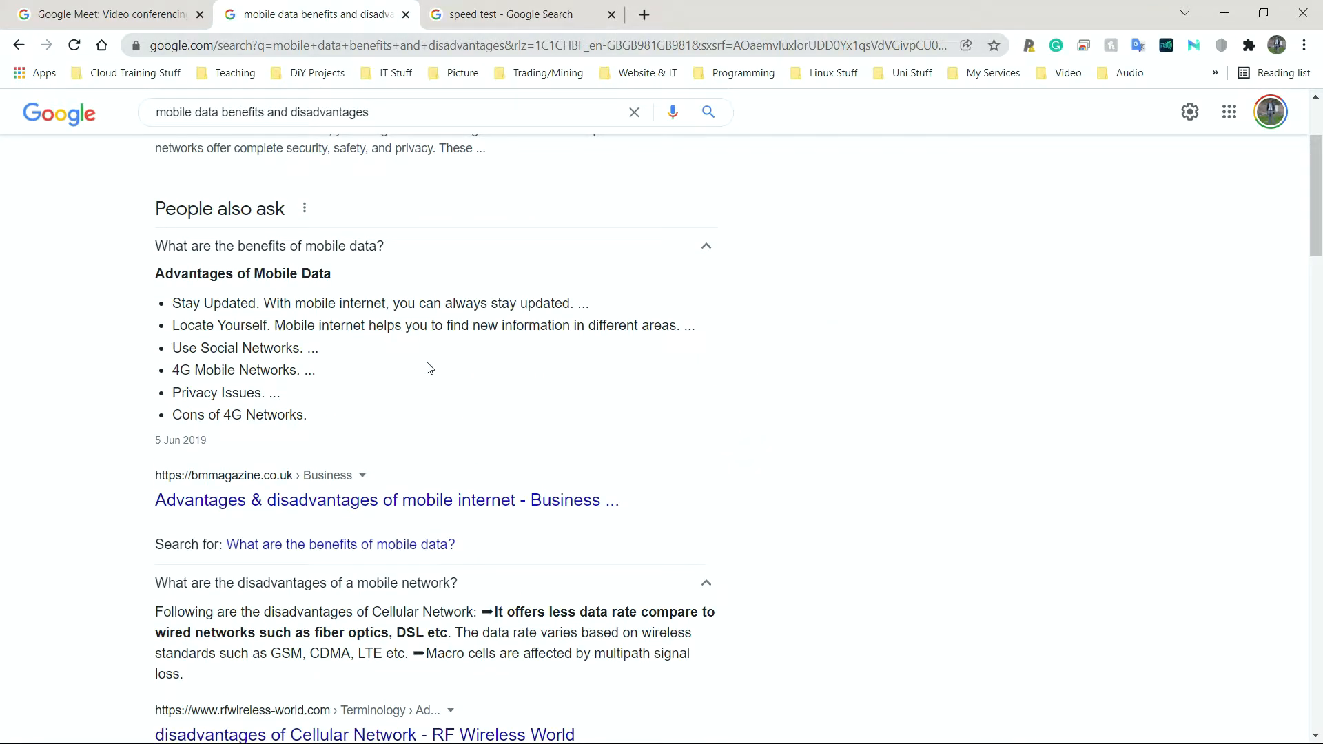
scroll("down", 3)
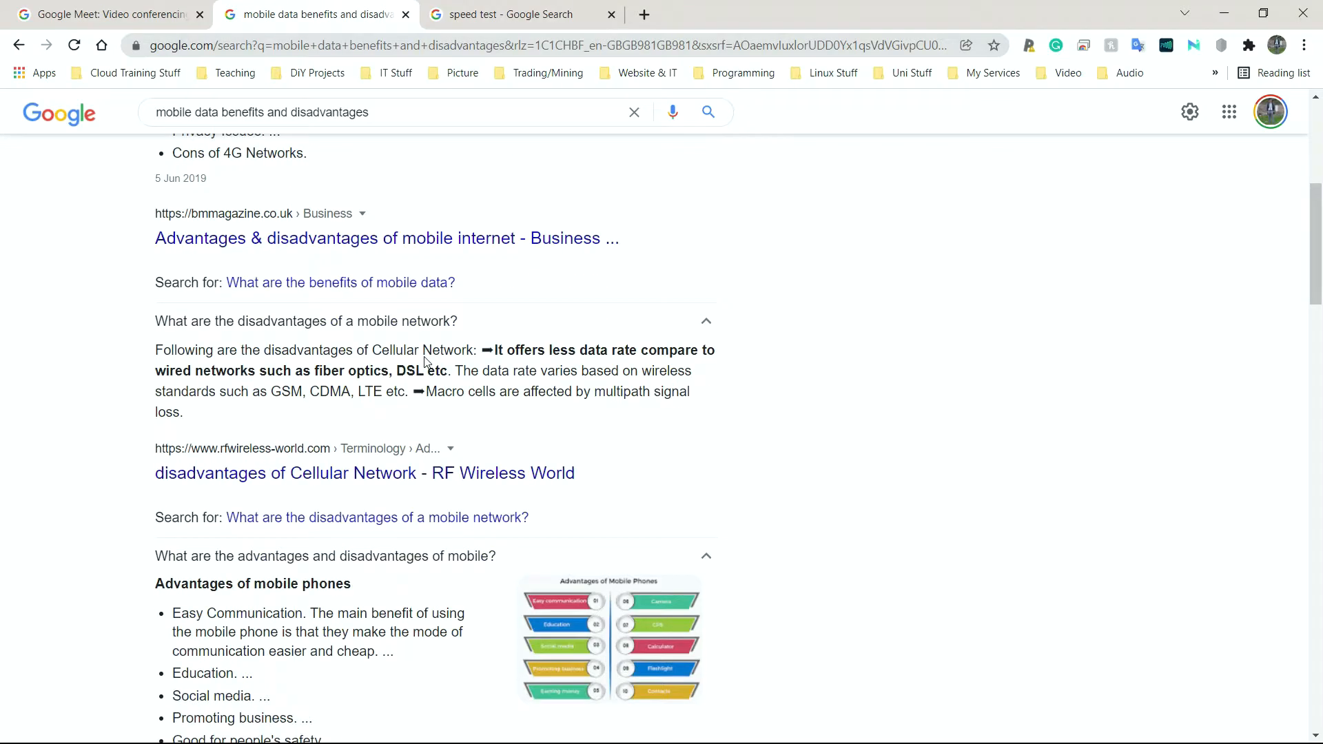
scroll("down", 3)
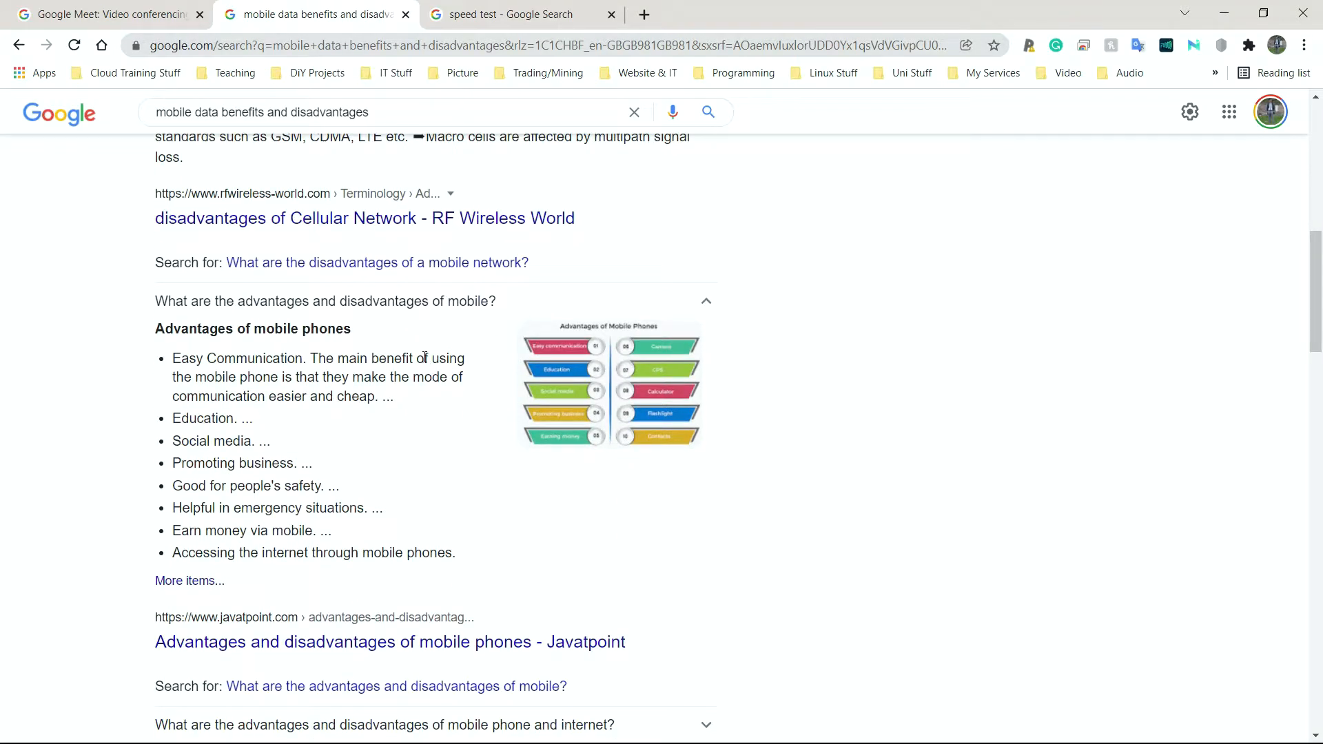
mouse_move(421, 355)
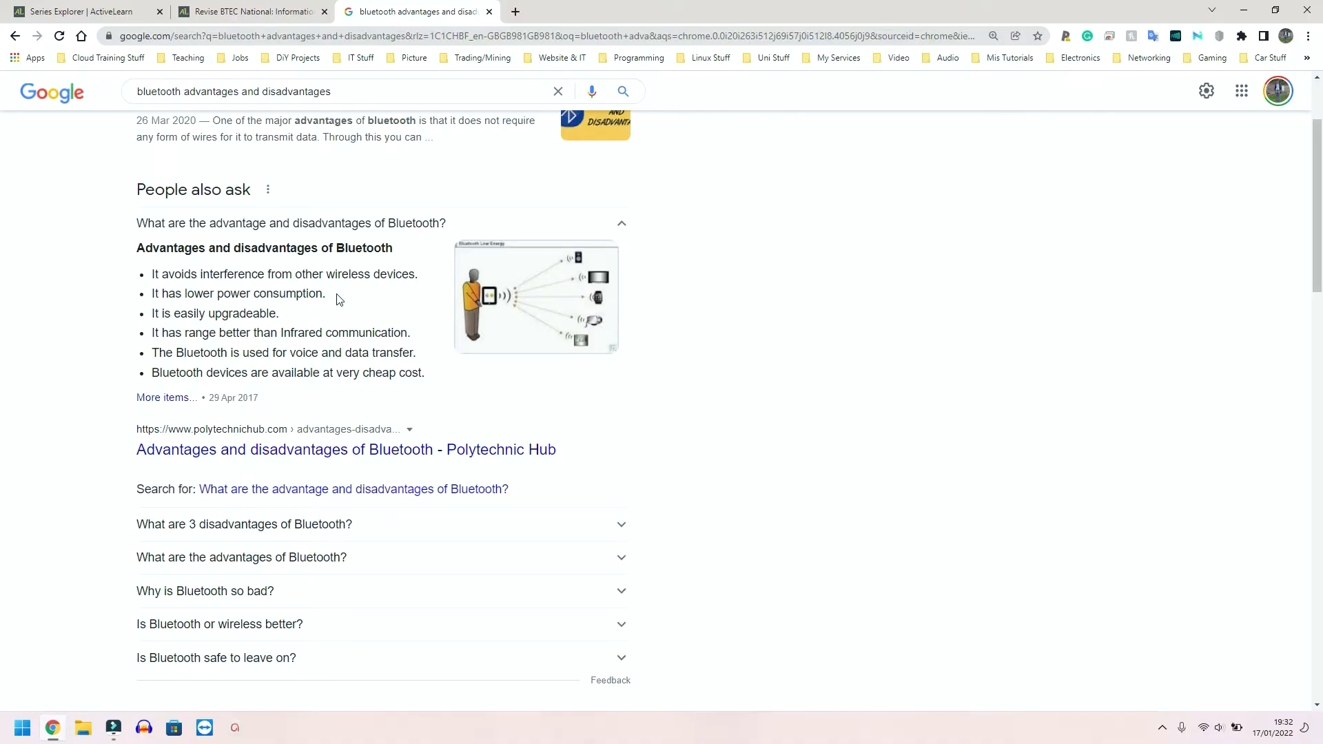
mouse_move(393, 273)
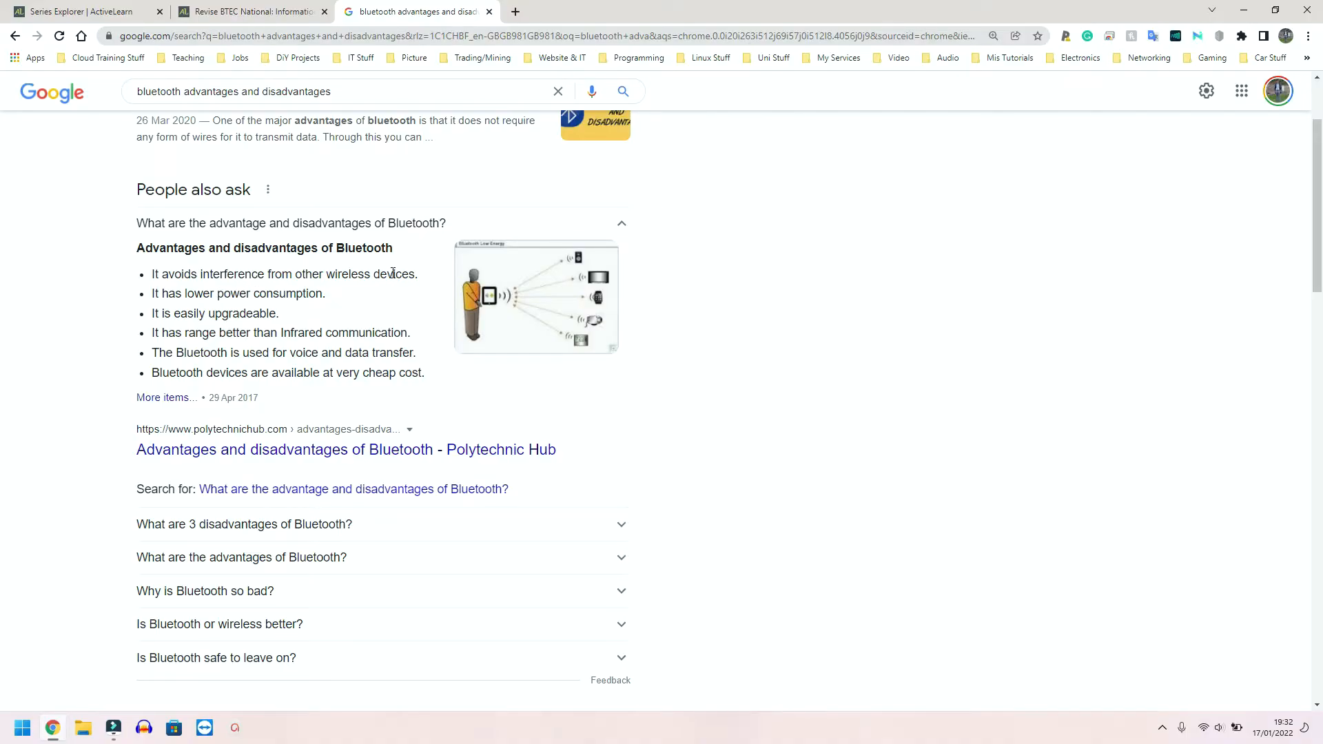
mouse_move(146, 301)
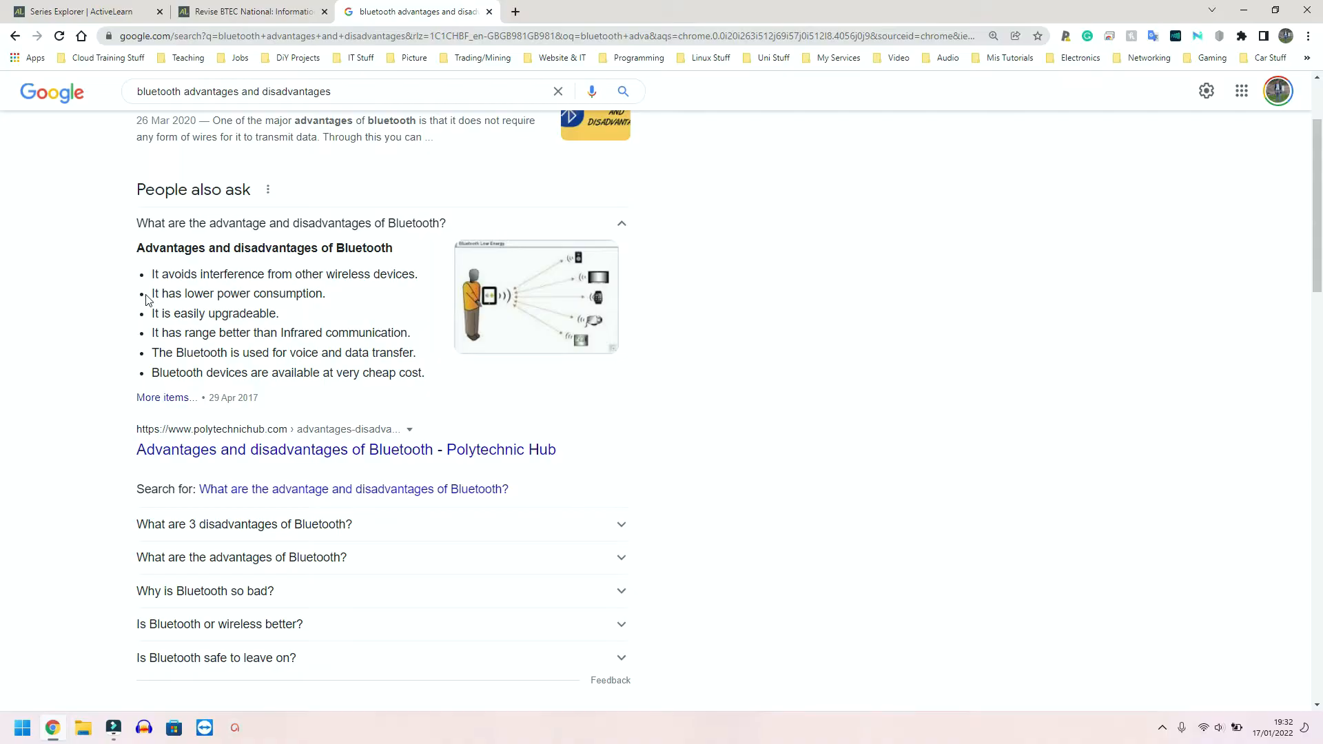
mouse_move(325, 294)
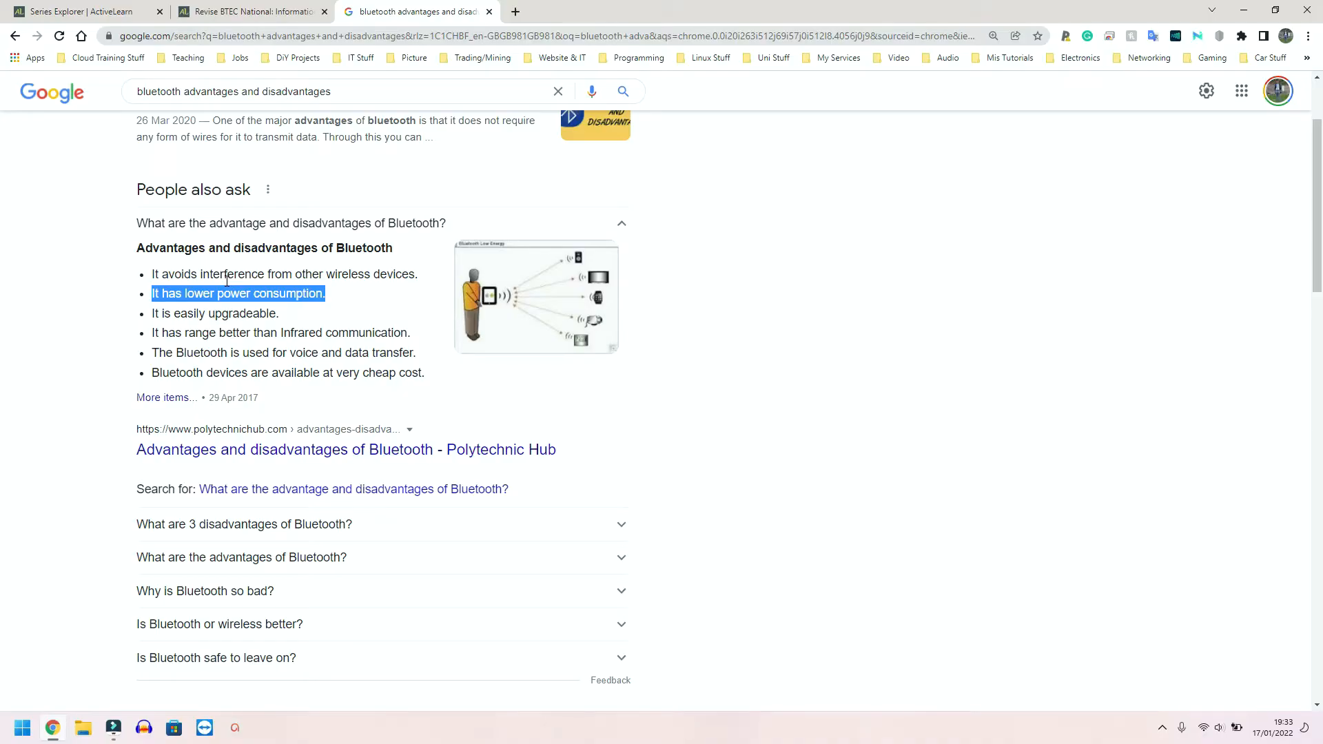
mouse_move(225, 313)
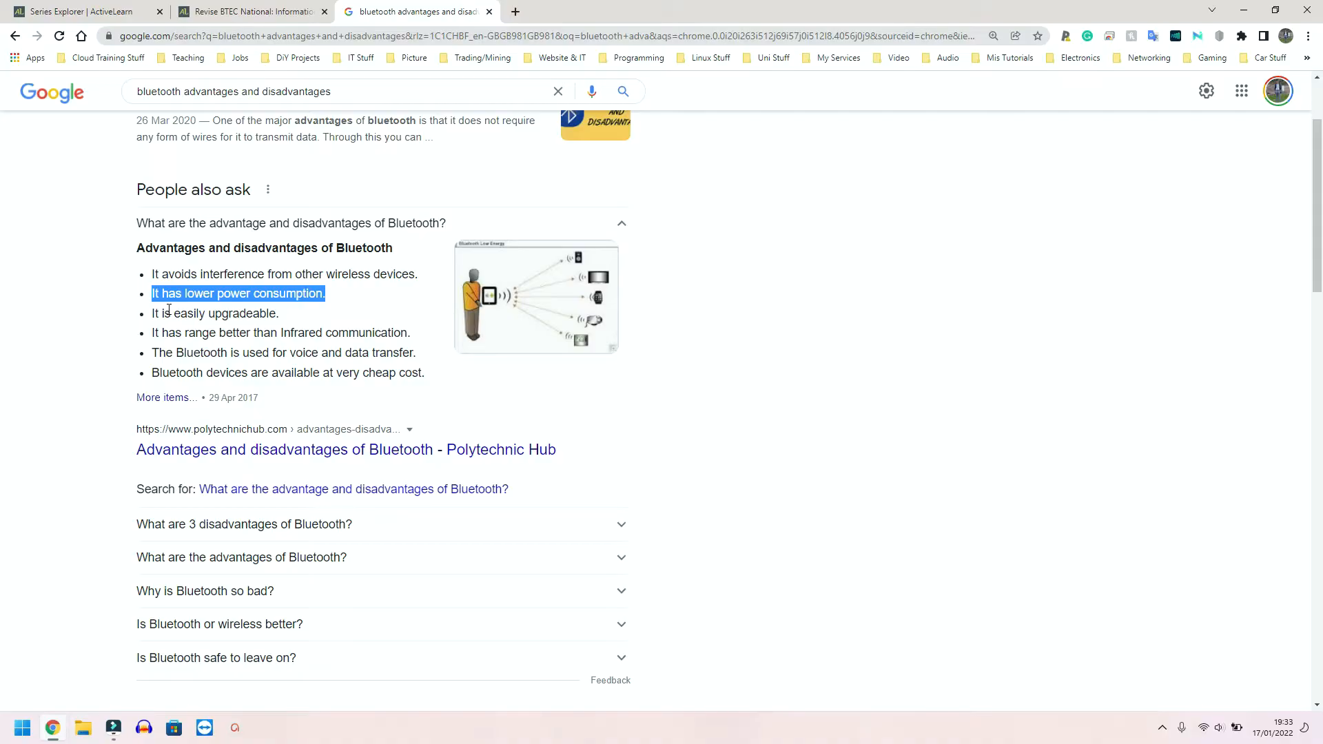
mouse_move(188, 308)
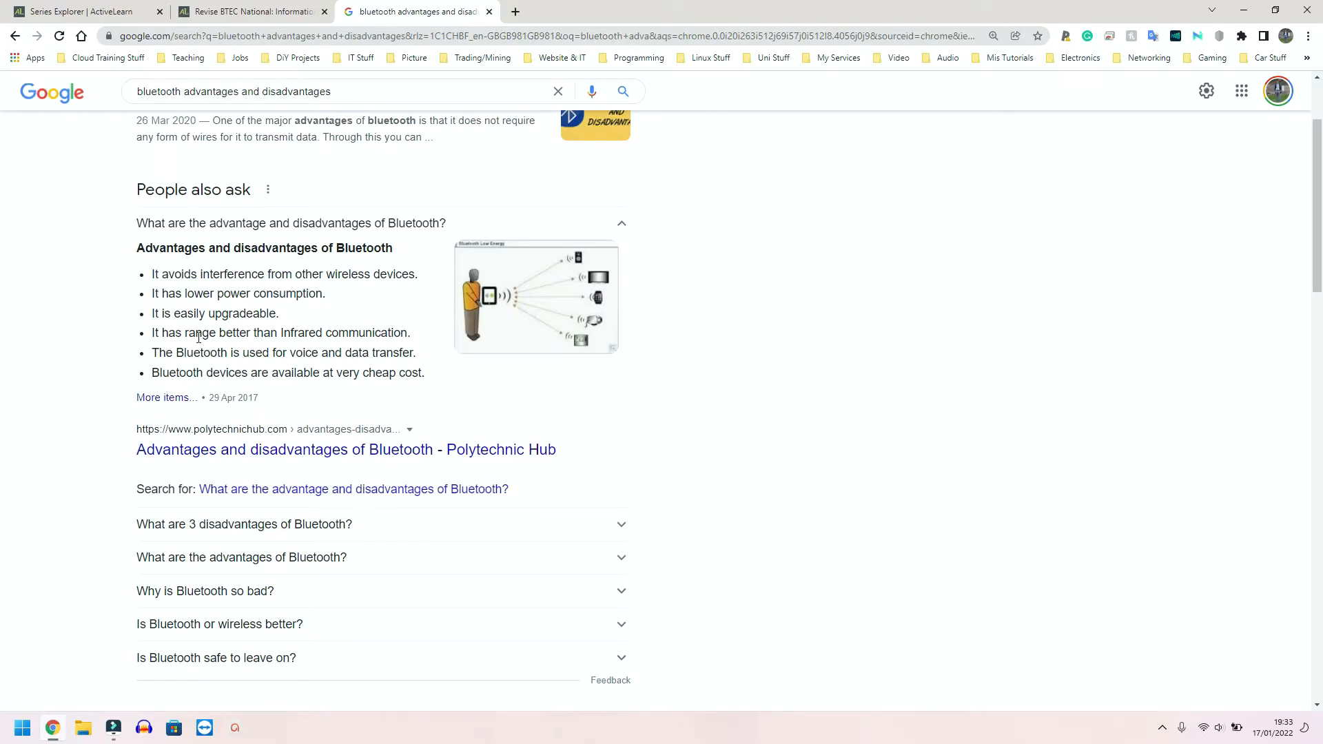
mouse_move(312, 328)
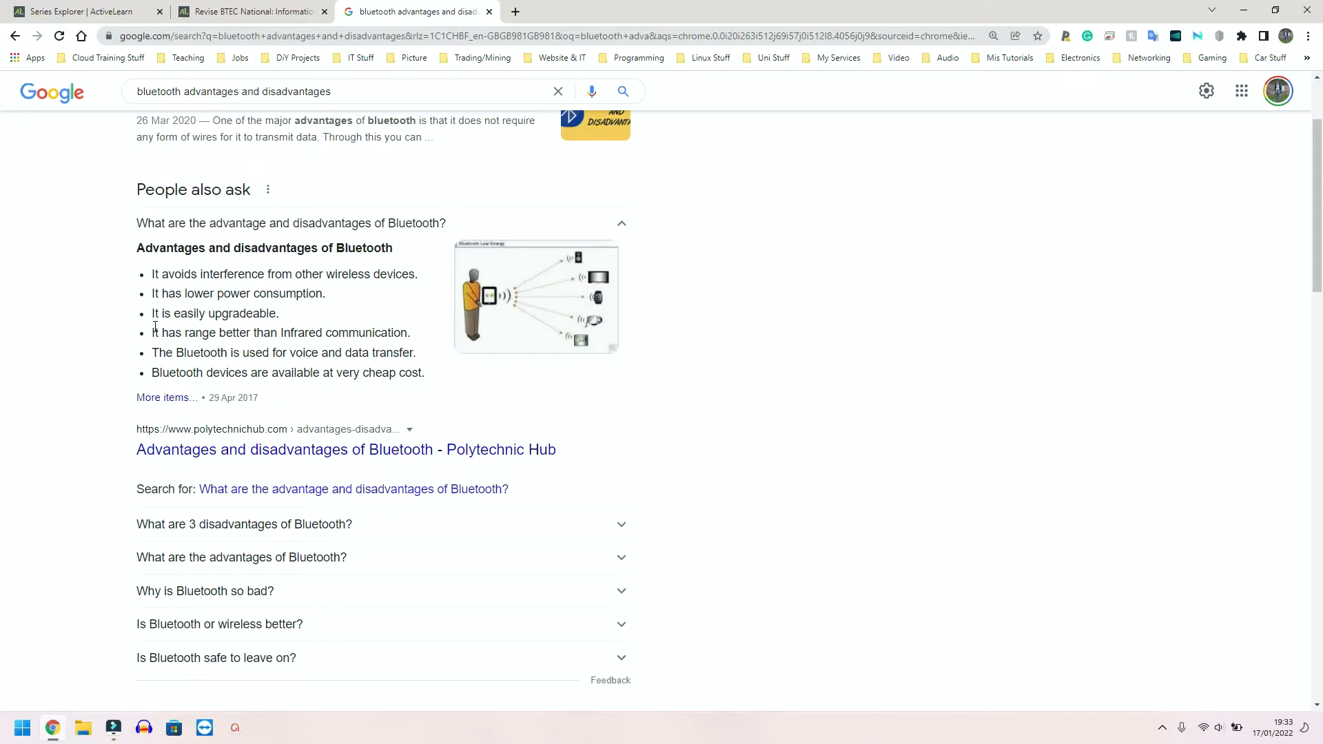
mouse_move(323, 332)
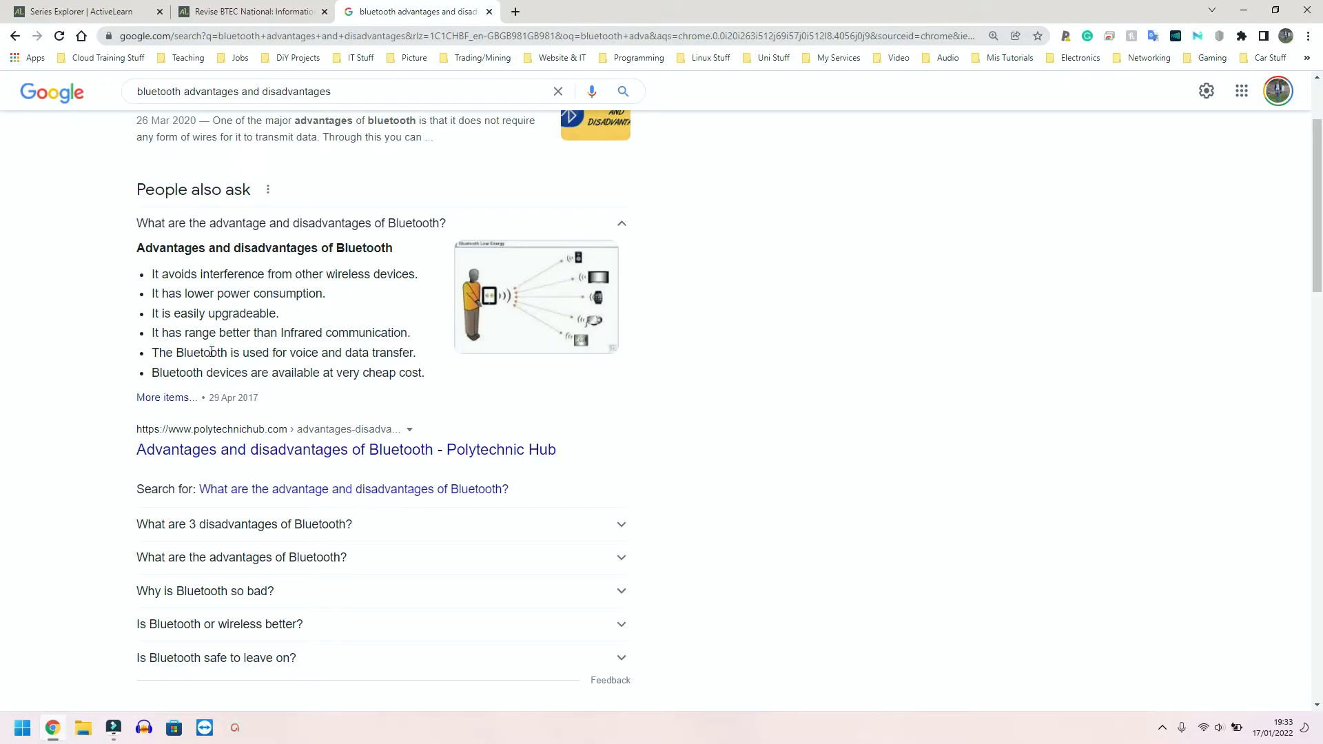
mouse_move(343, 351)
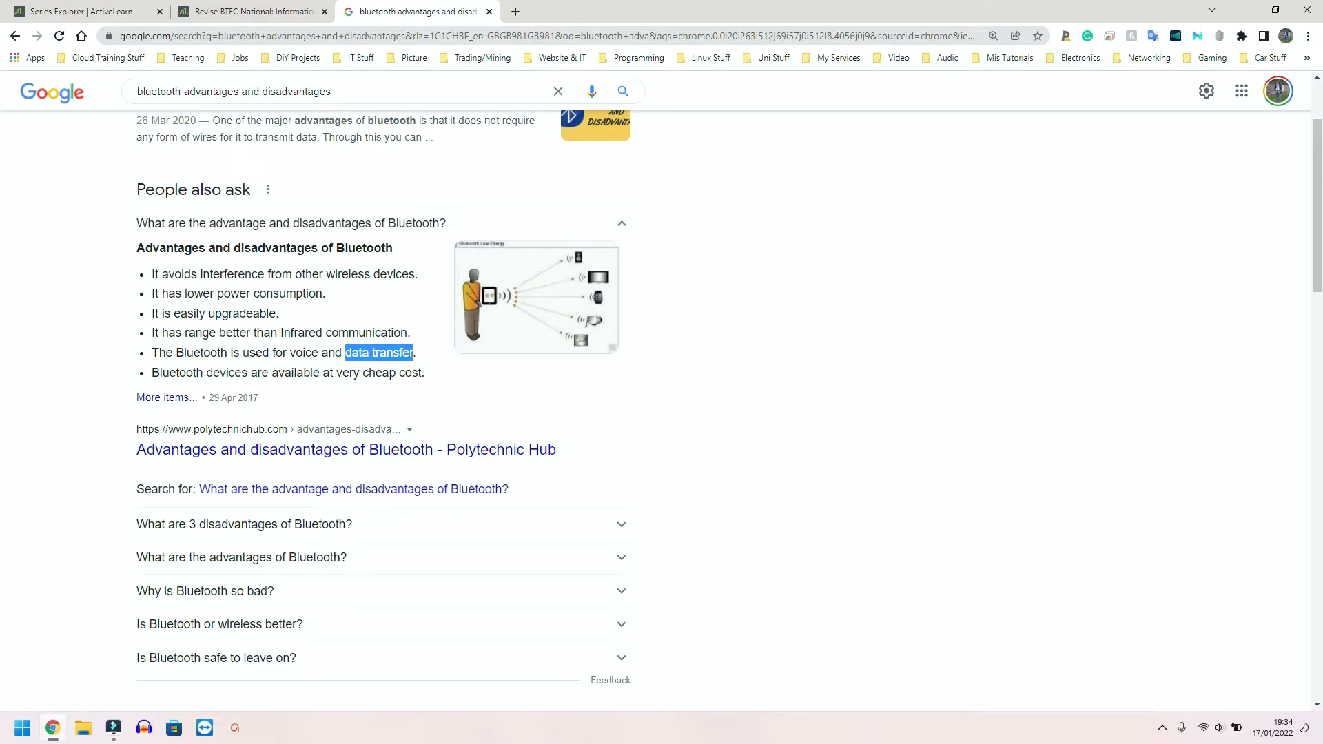
mouse_move(260, 349)
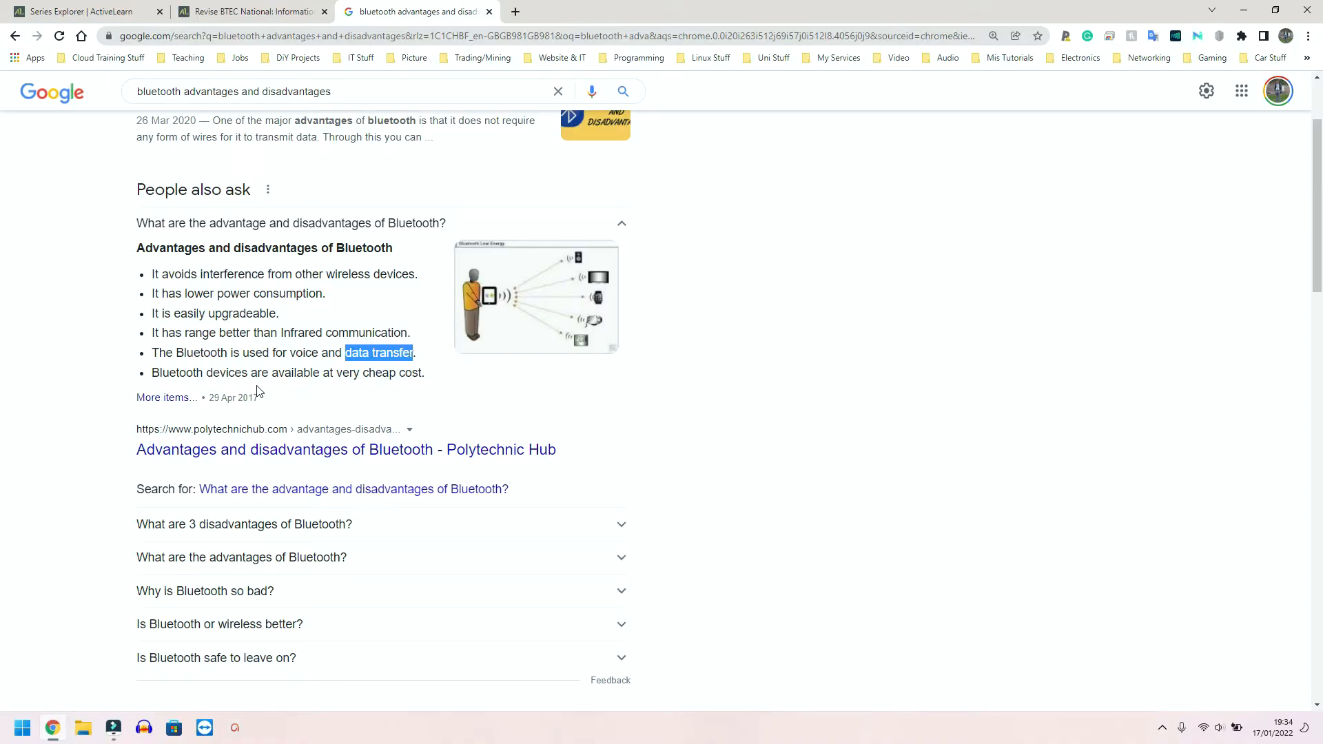
mouse_move(399, 386)
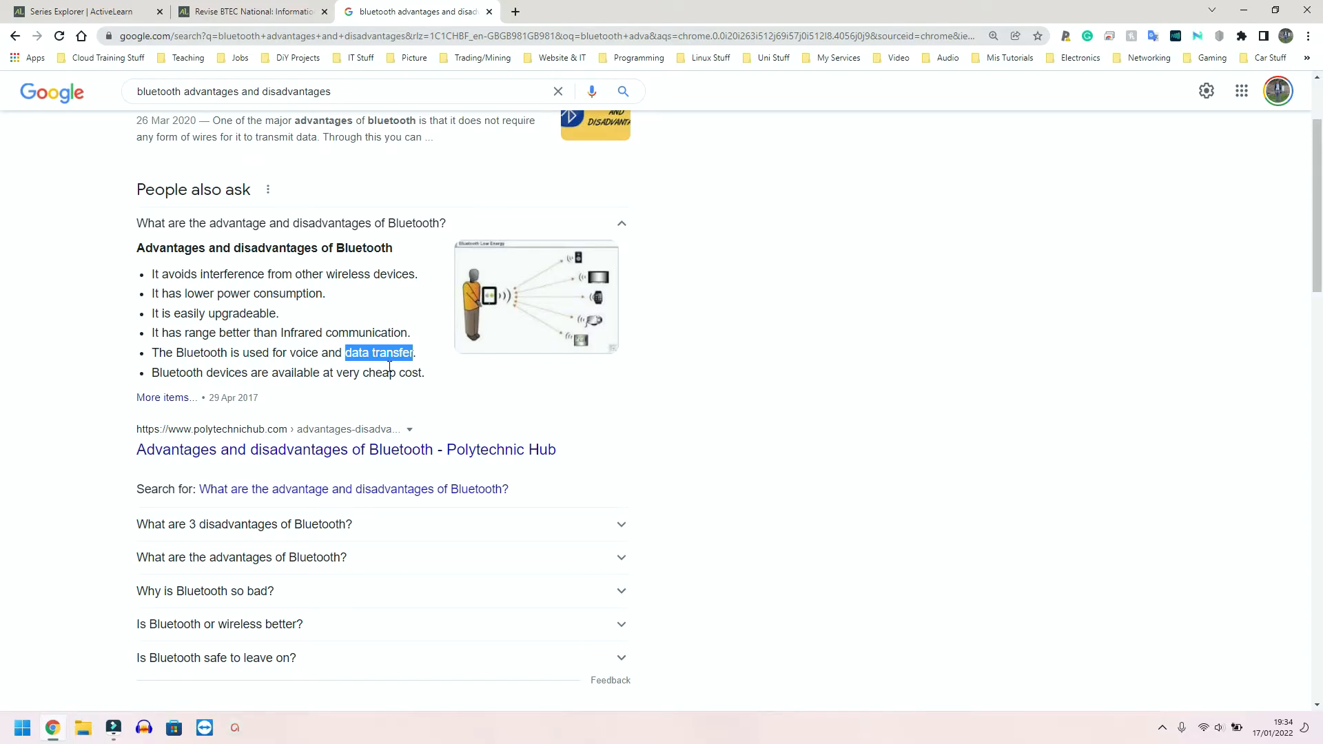
mouse_move(387, 369)
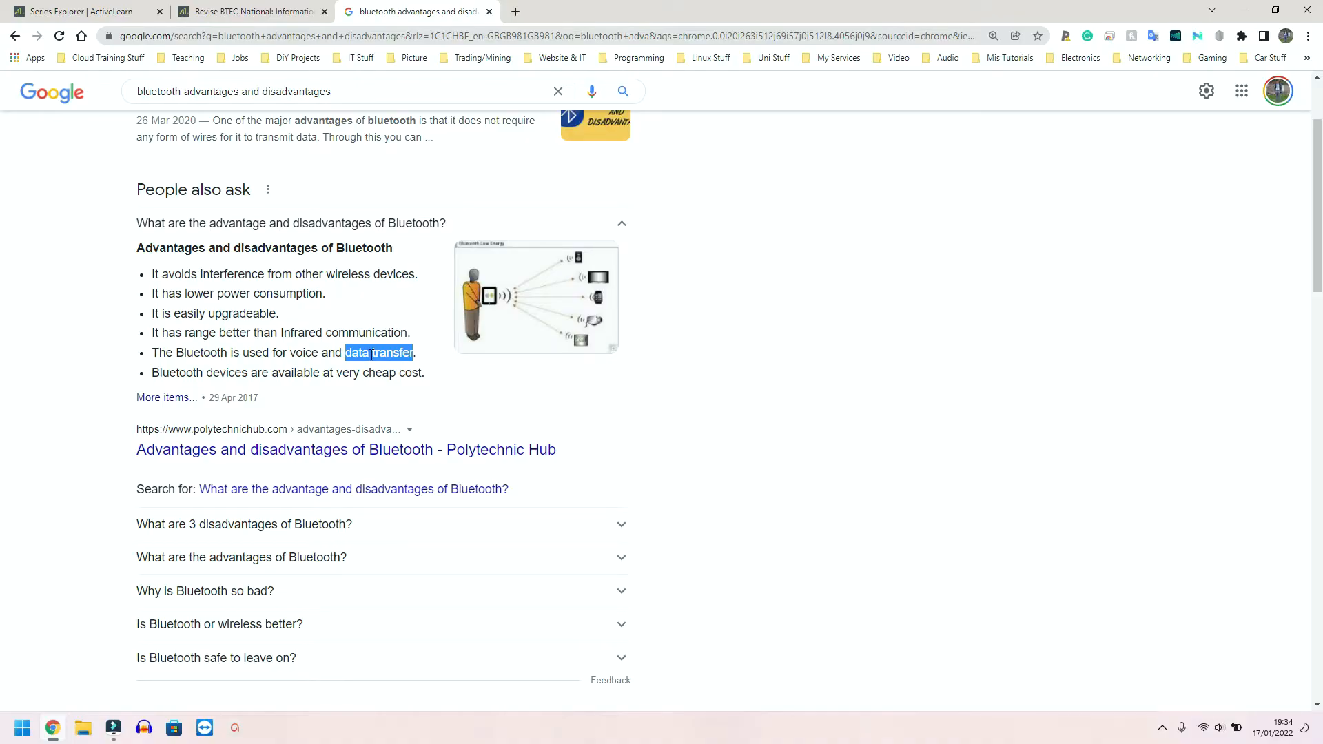
mouse_move(335, 328)
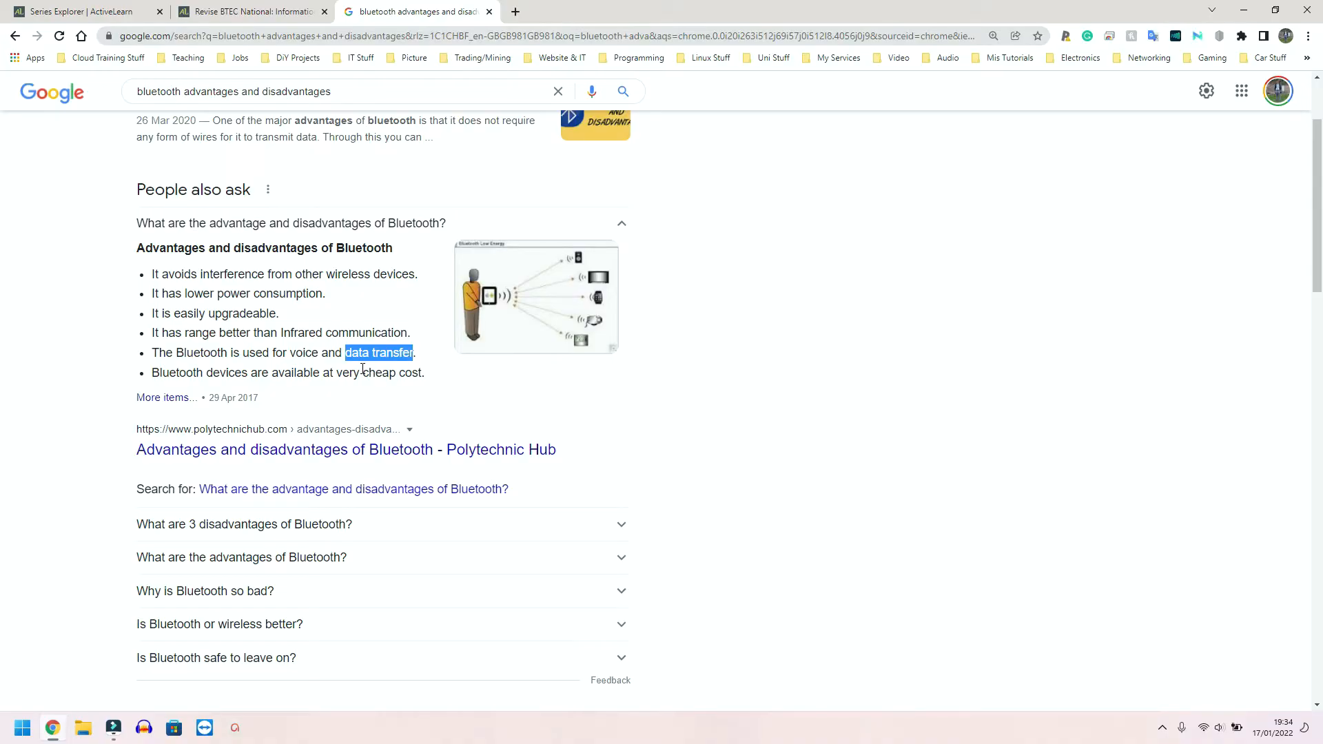
mouse_move(358, 368)
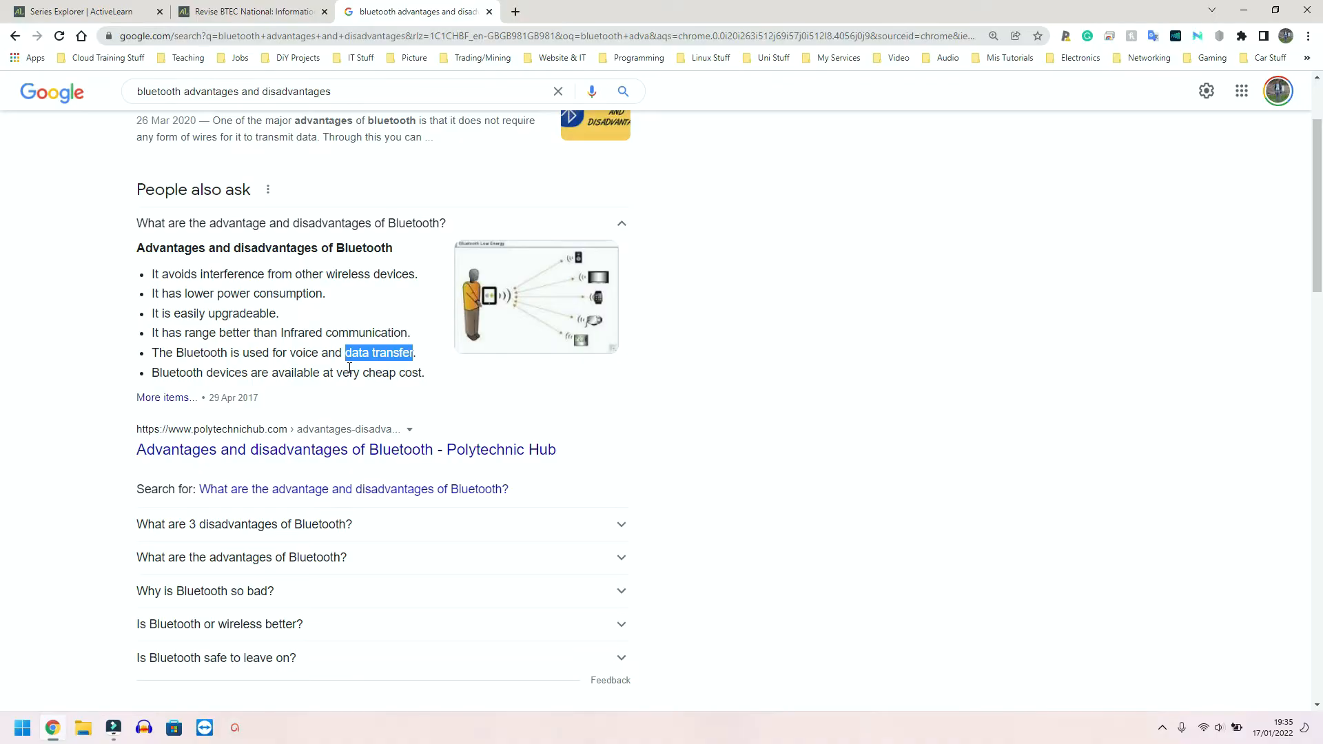
mouse_move(323, 367)
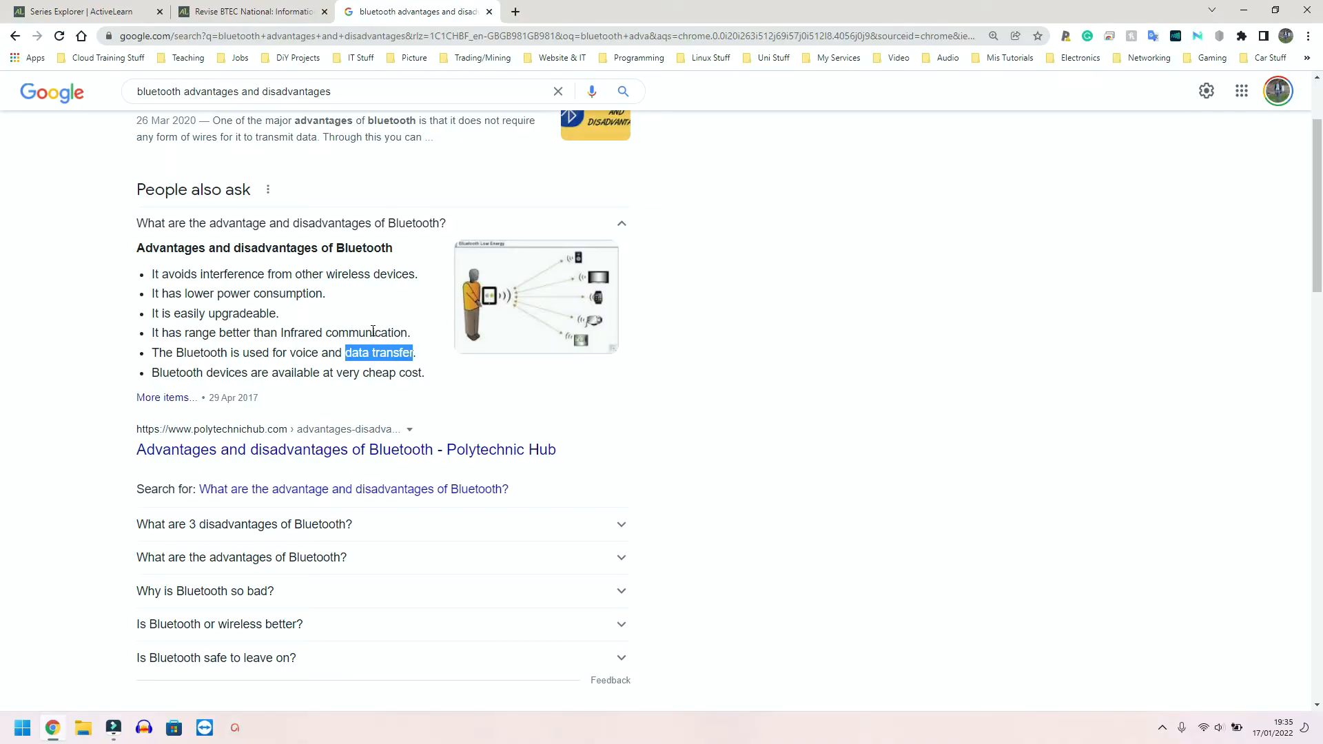
mouse_move(378, 332)
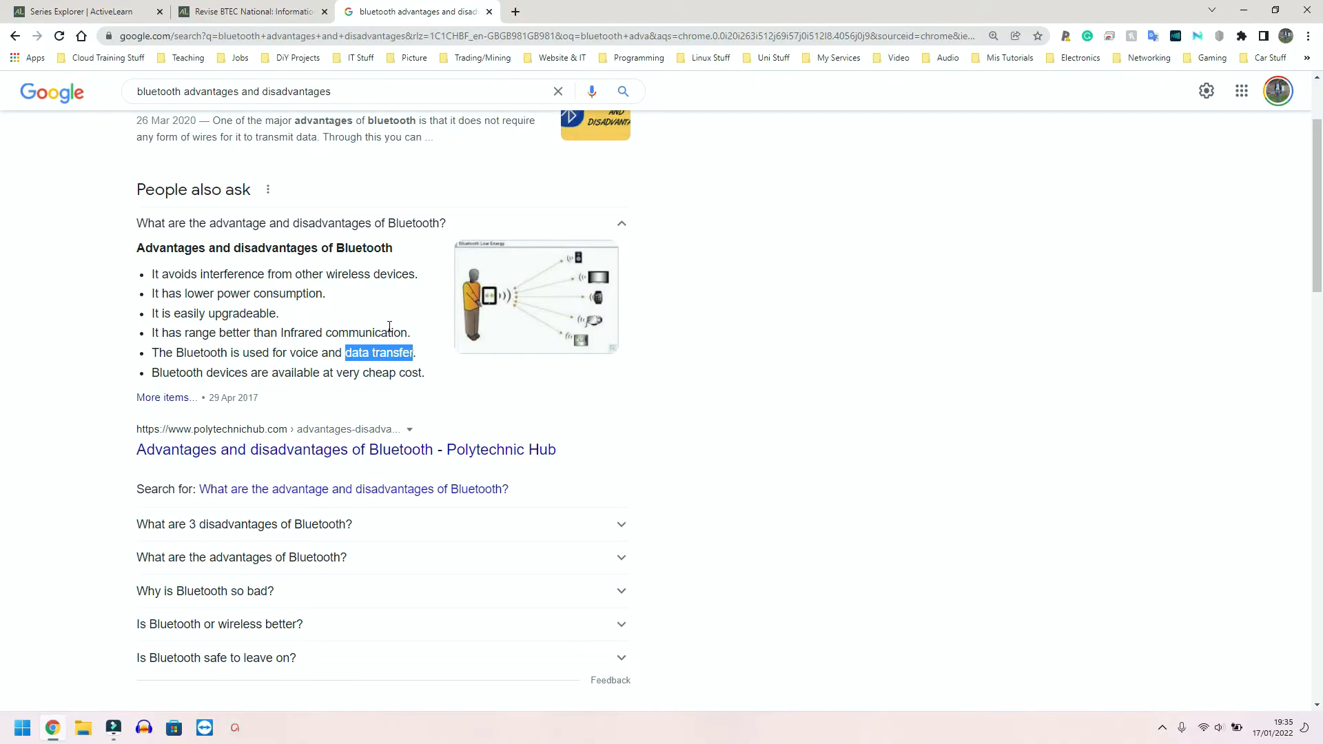
Step: Search Google for 'wifi direct advantages and disadvantages'
type("wifi direct advantages and disadvantages")
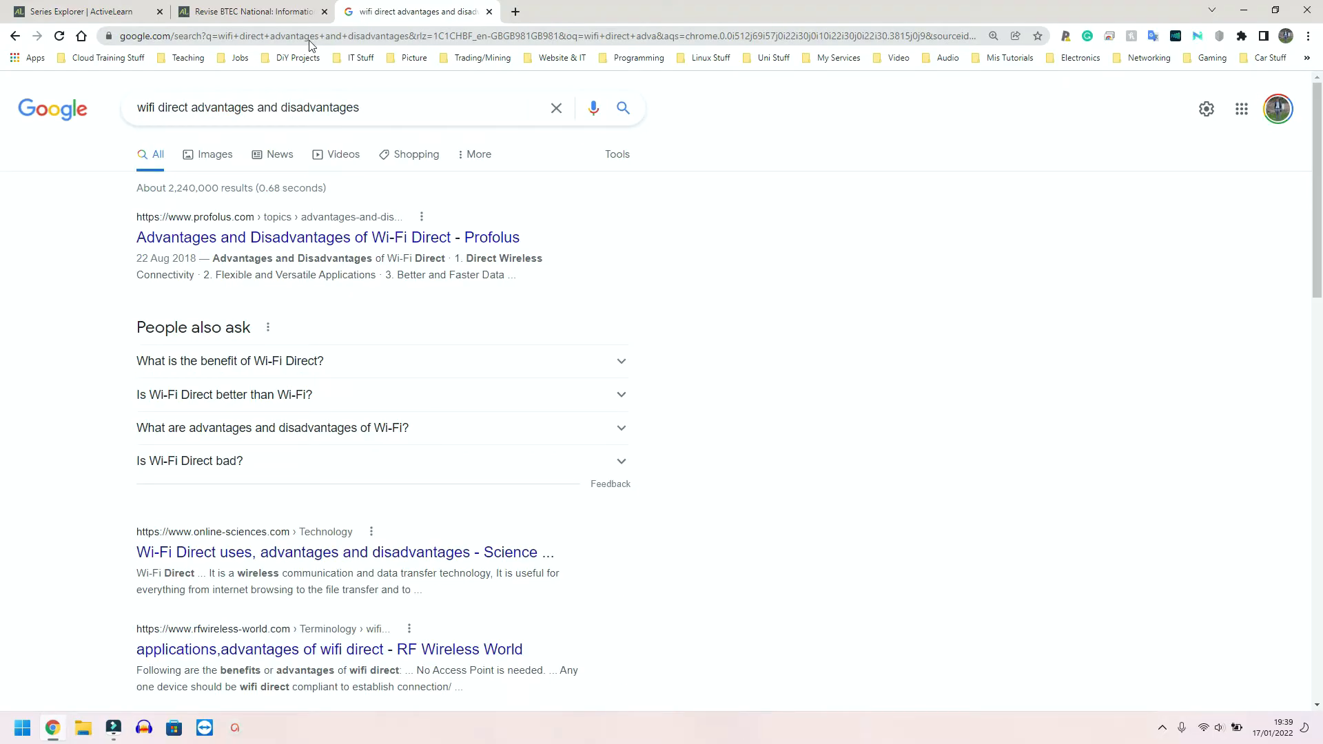
Step: Expand the People also ask answers on Wi-Fi Direct's benefit and whether it beats Wi-Fi
left_click(228, 359)
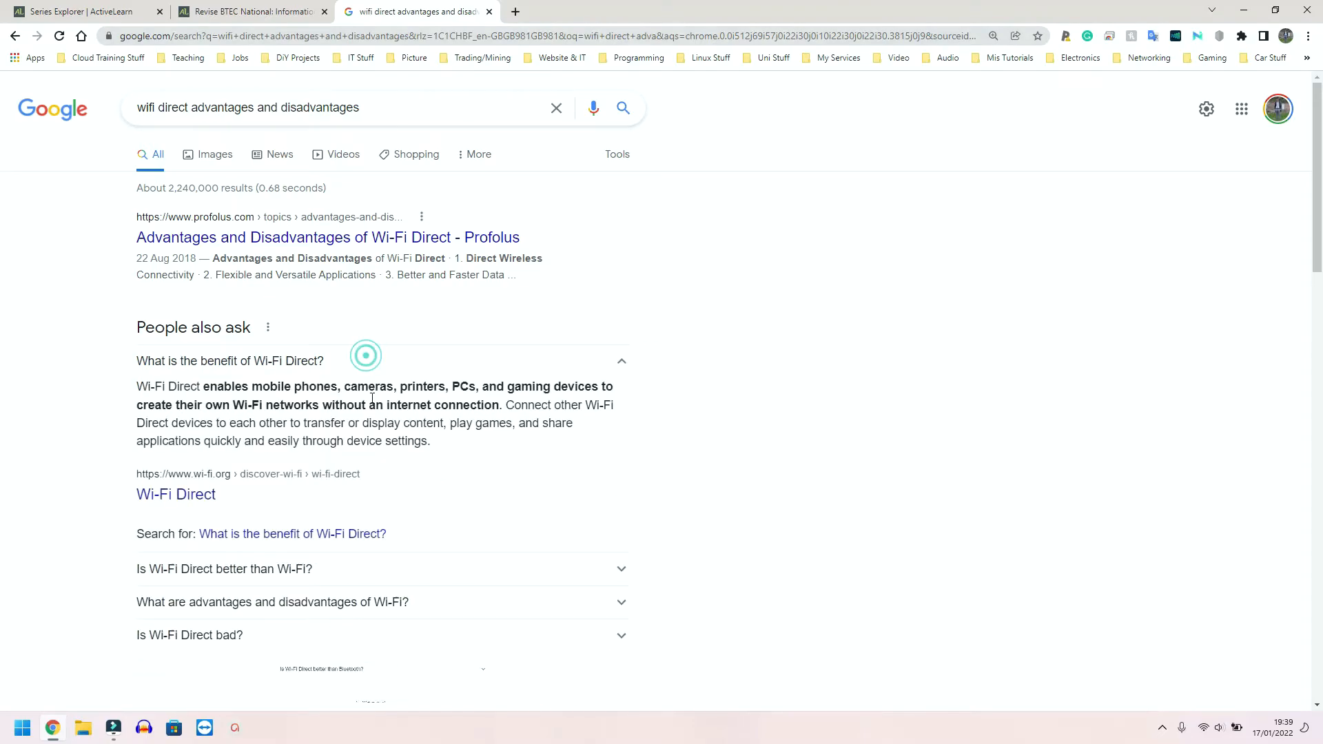
left_click(225, 567)
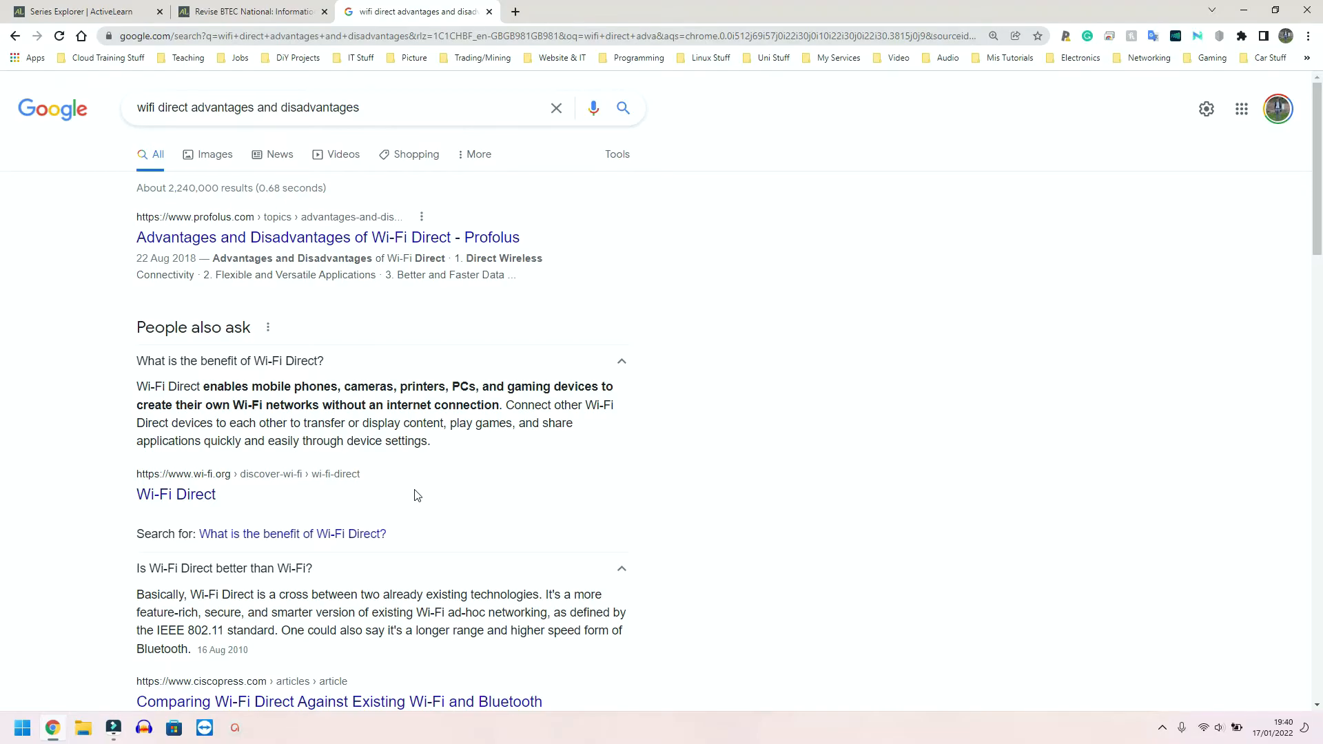
scroll("down", 3)
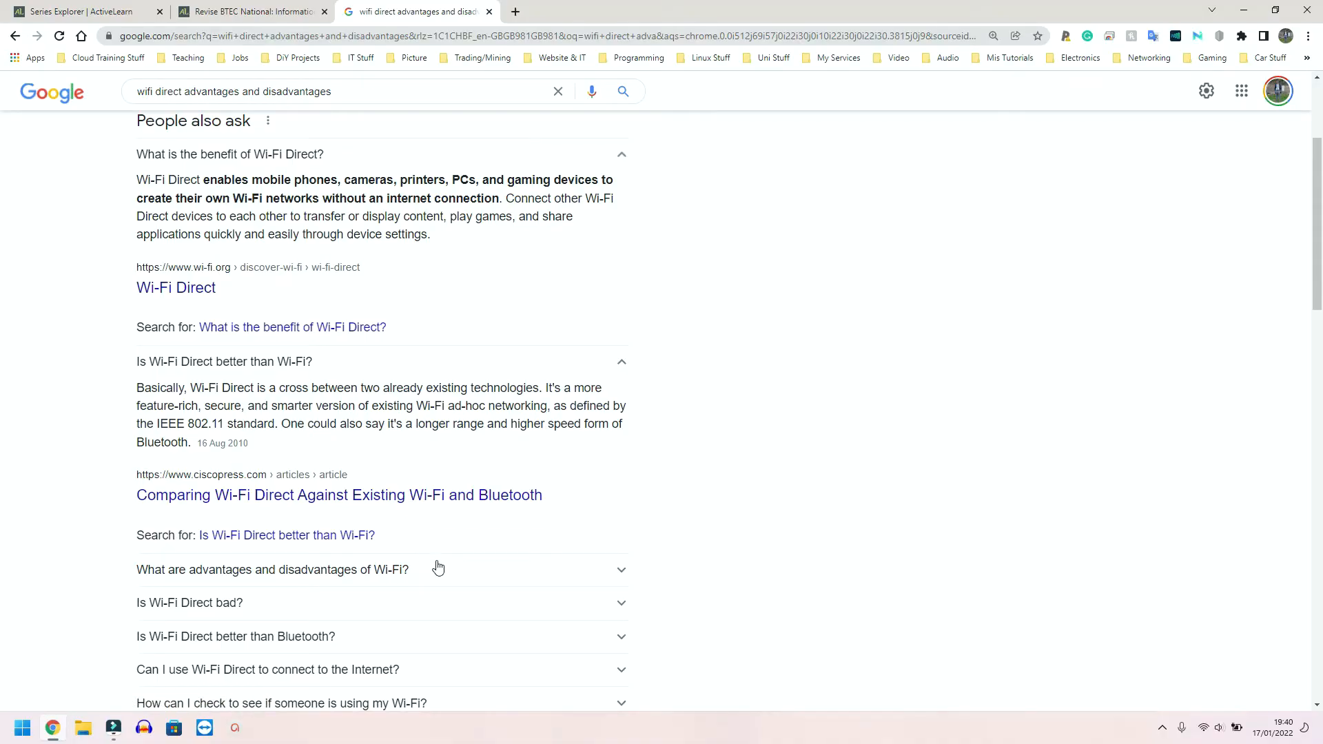
left_click(272, 569)
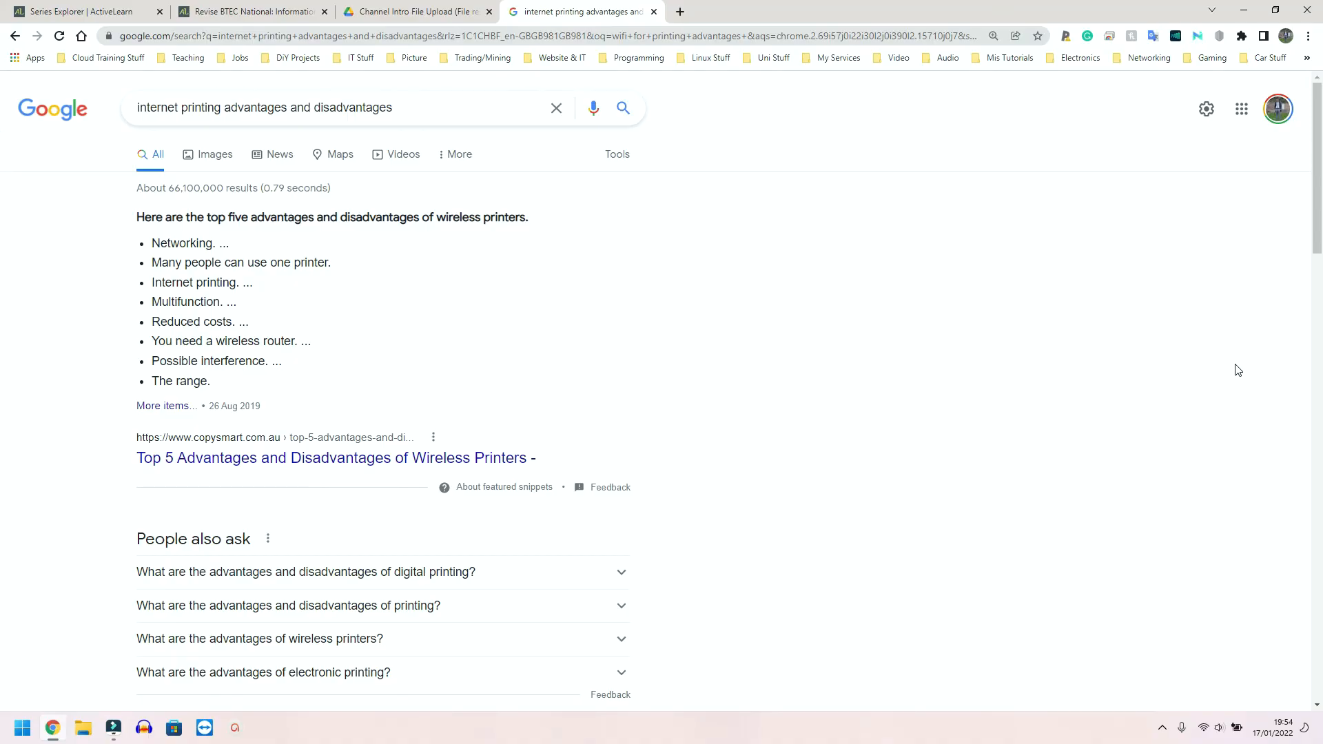
mouse_move(1235, 370)
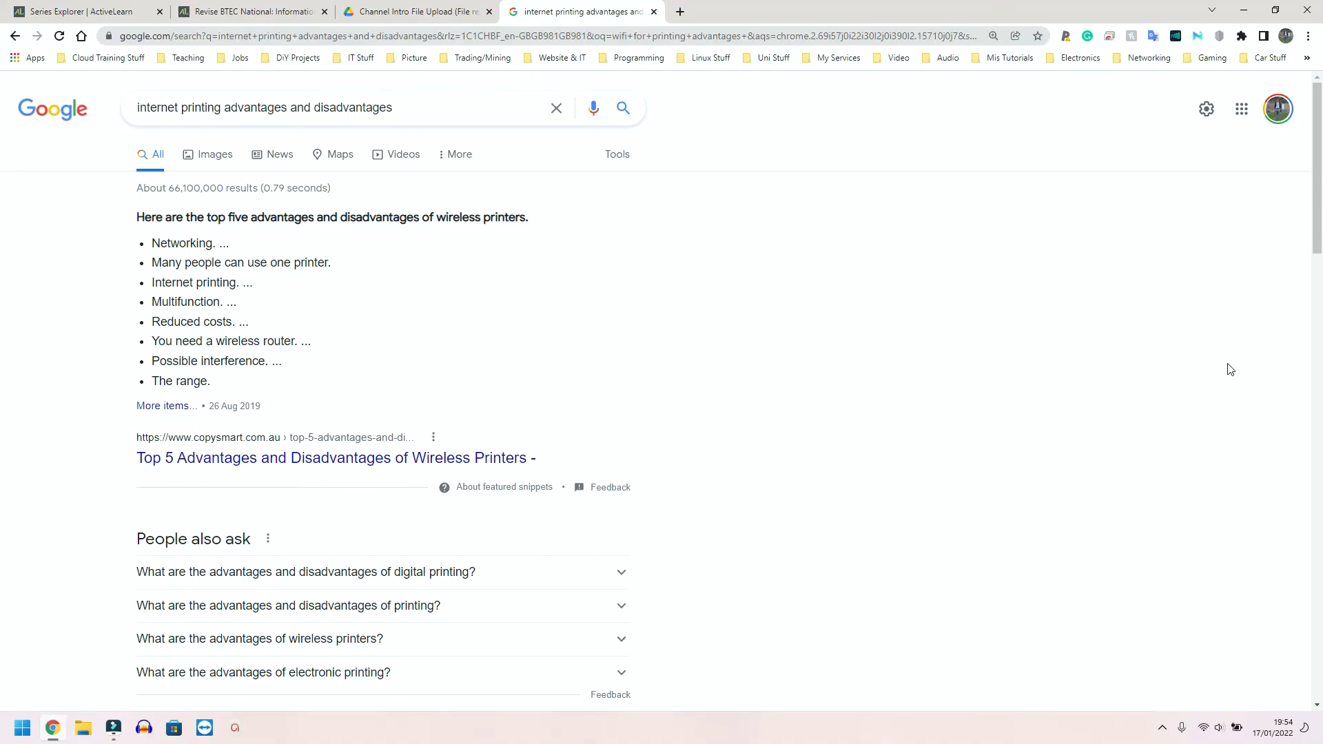